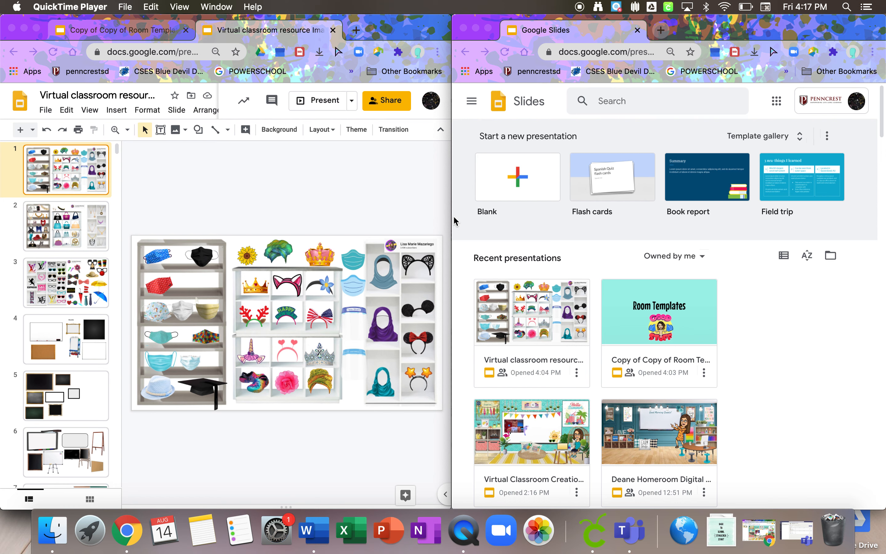
{"action": "mouse_move", "coordinate": [508, 118]}
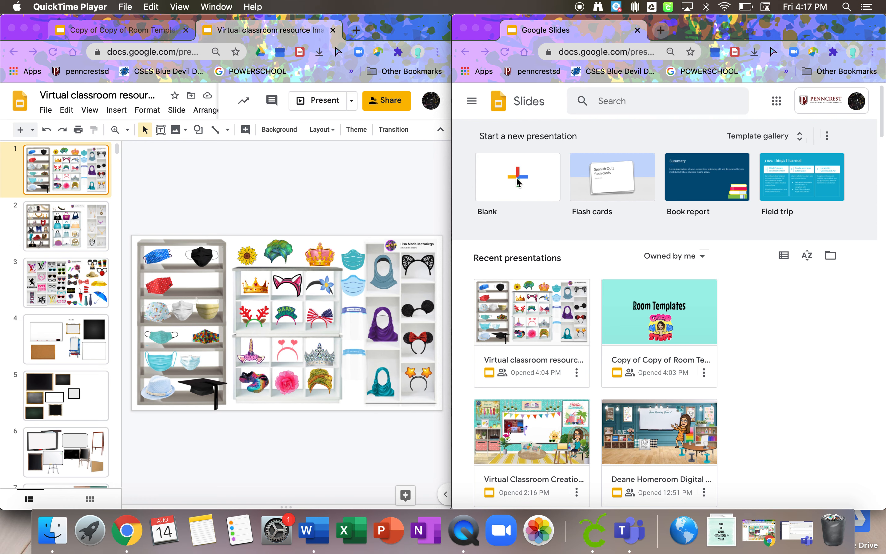
{"action": "mouse_move", "coordinate": [526, 190]}
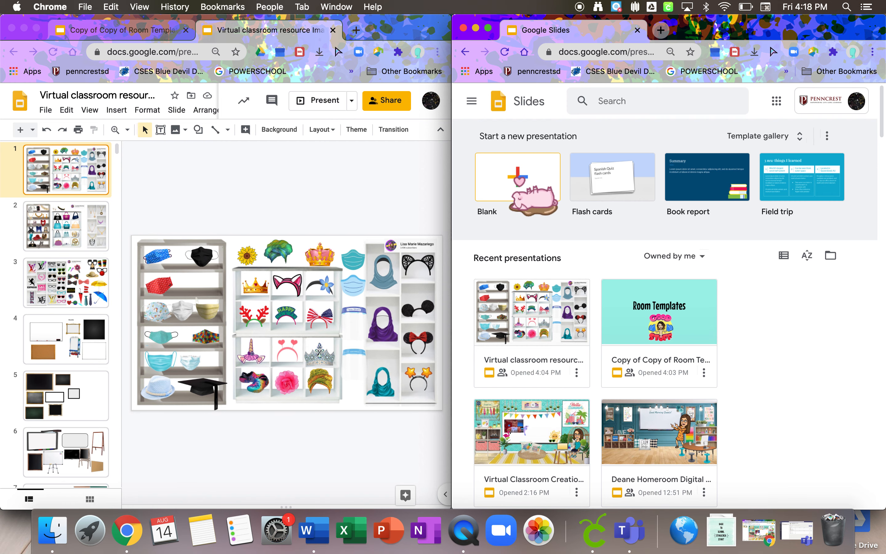
- Create a new blank presentation from the Slides home page
{"action": "left_click", "coordinate": [517, 177]}
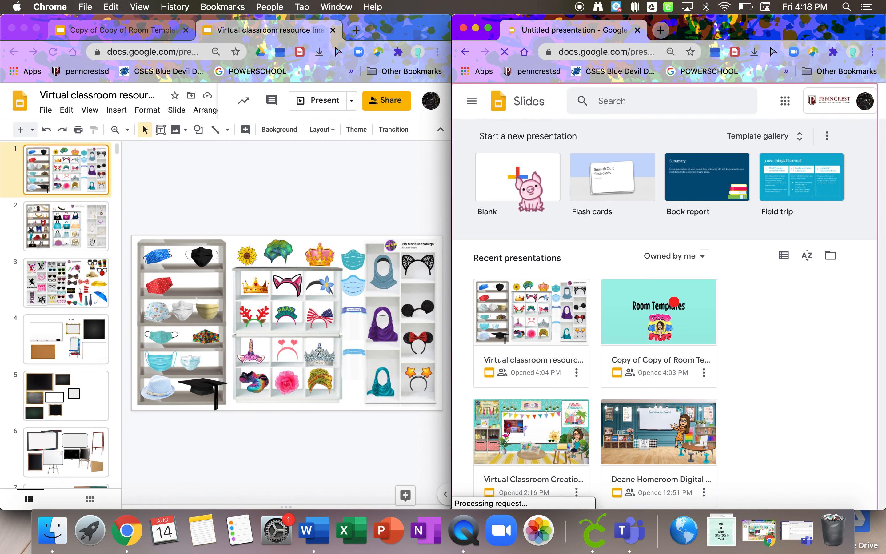
- Rename the new presentation to 'Example' and close the Themes panel
{"action": "left_click", "coordinate": [517, 177]}
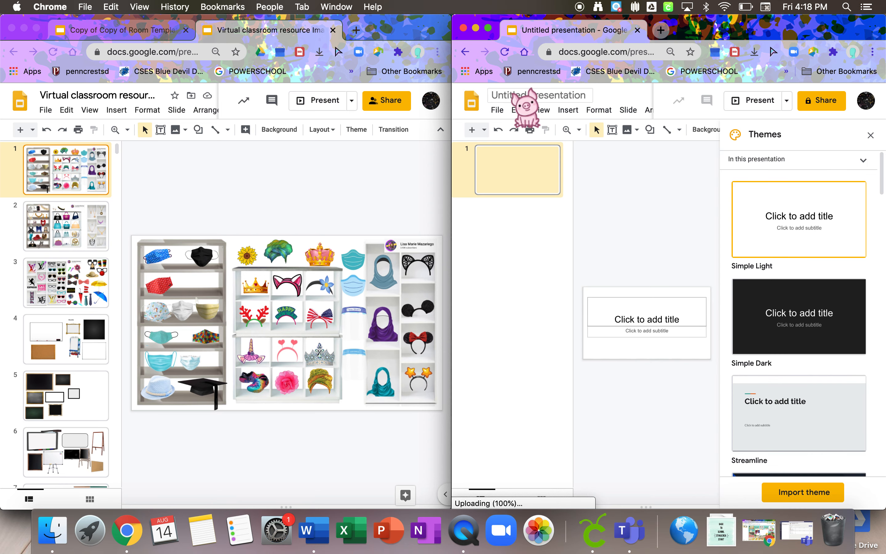
{"action": "left_click", "coordinate": [538, 94]}
{"action": "type", "text": "Example"}
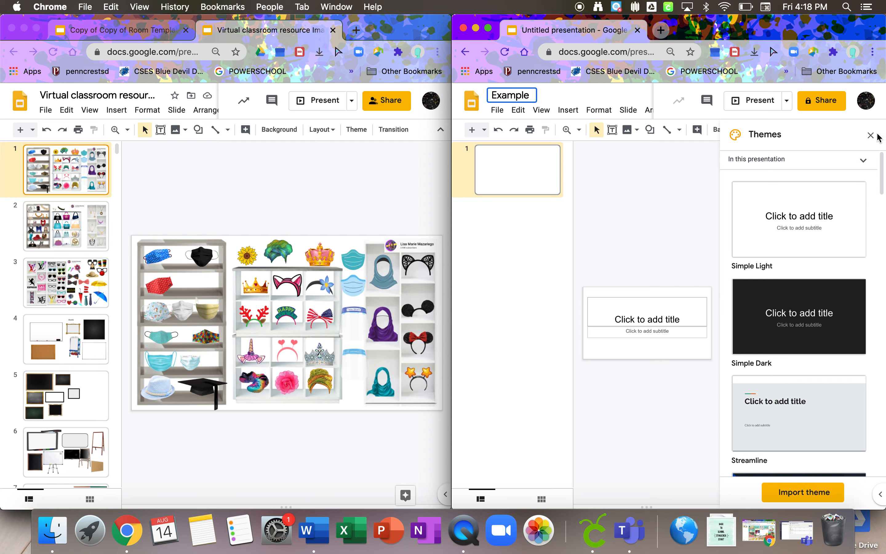
{"action": "left_click", "coordinate": [871, 135]}
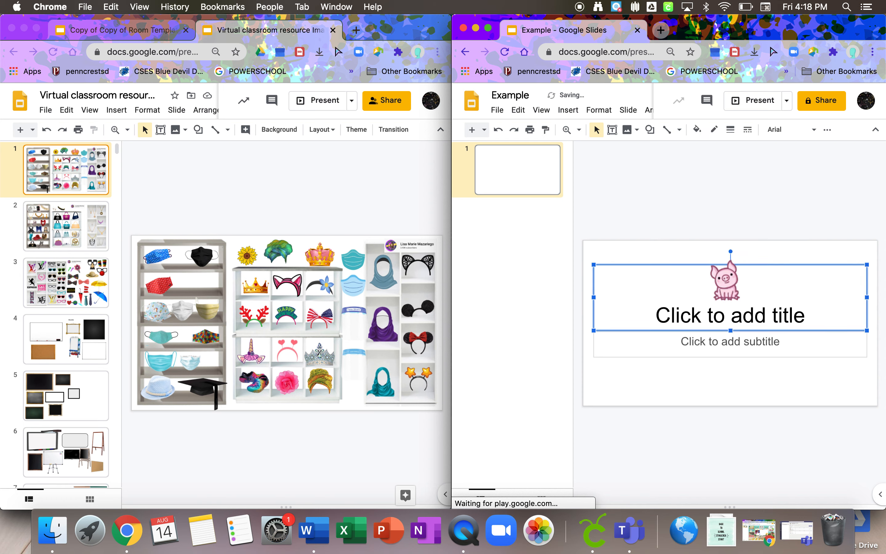
- Delete the title and subtitle placeholders so slide 1 is completely empty
{"action": "left_click_drag", "start_coordinate": [731, 282], "coordinate": [722, 370]}
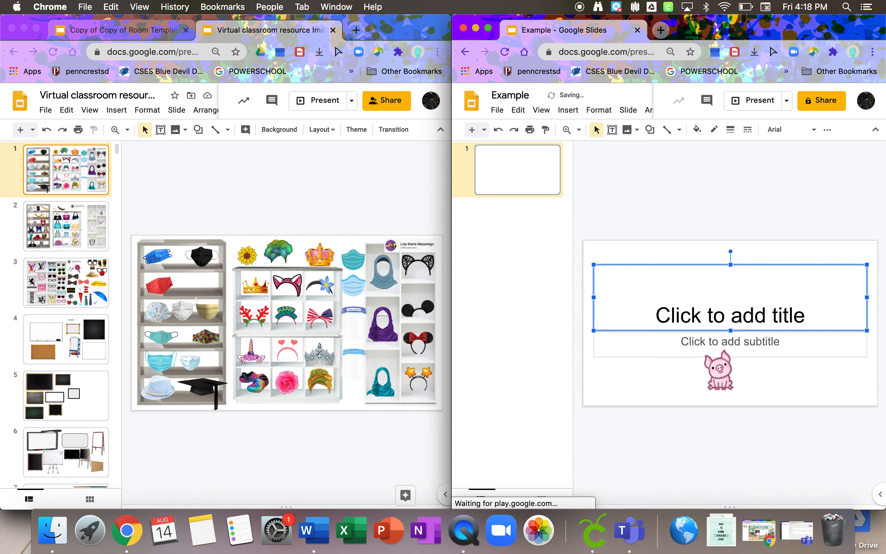
{"action": "left_click_drag", "start_coordinate": [720, 371], "coordinate": [729, 293]}
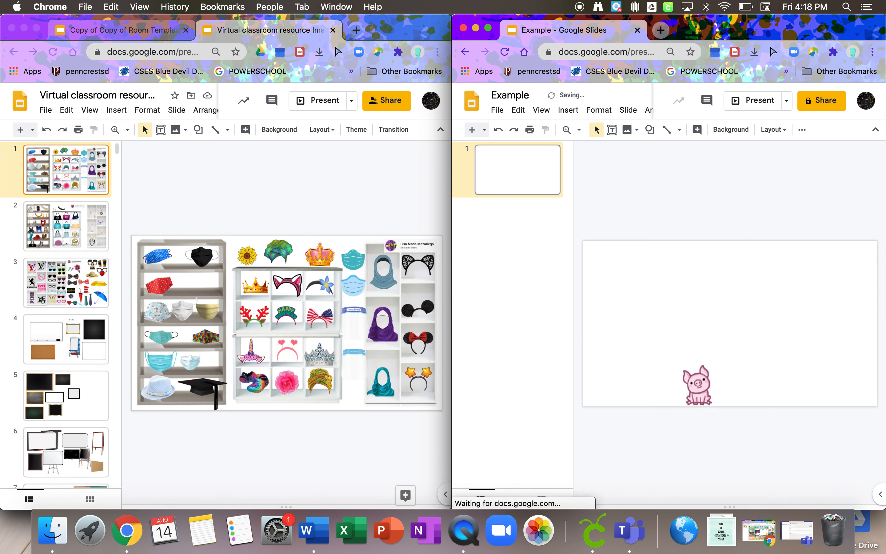
{"action": "left_click_drag", "start_coordinate": [699, 385], "coordinate": [688, 348]}
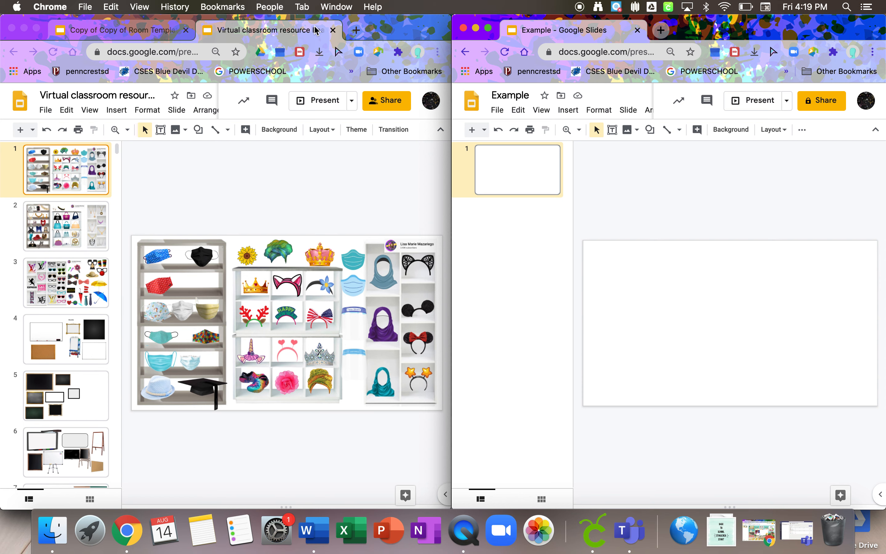
{"action": "mouse_move", "coordinate": [263, 44]}
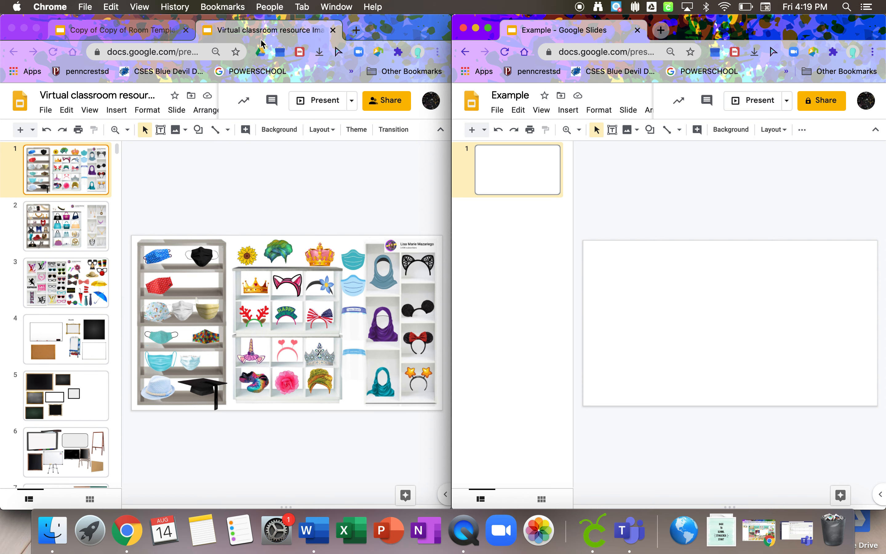
{"action": "mouse_move", "coordinate": [122, 30]}
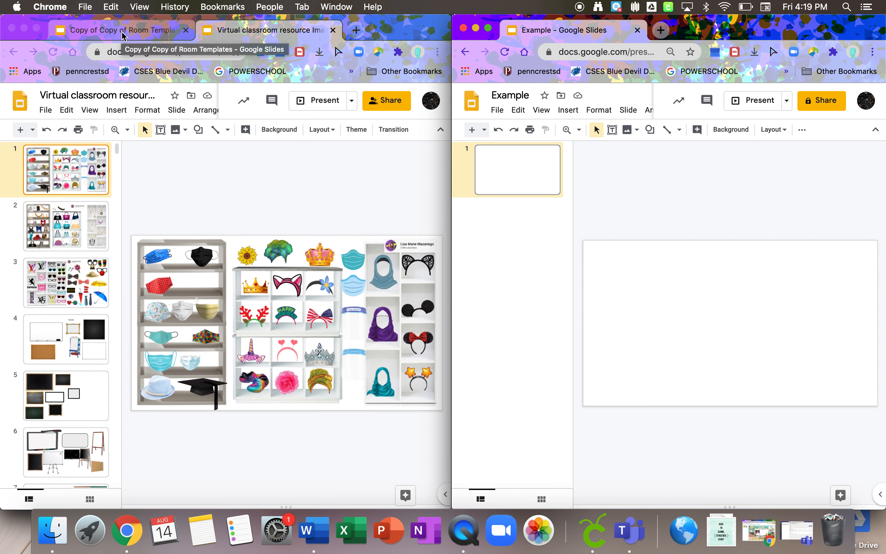
{"action": "mouse_move", "coordinate": [137, 41]}
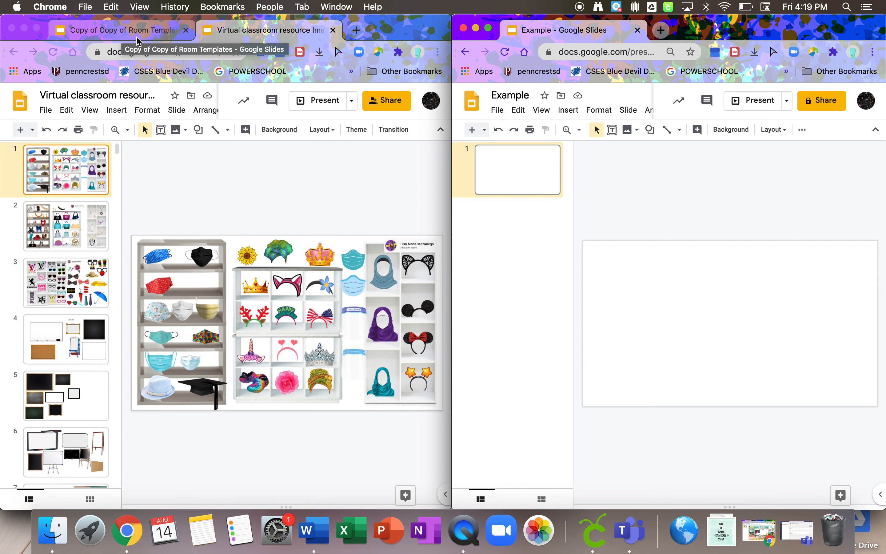
{"action": "mouse_move", "coordinate": [81, 299]}
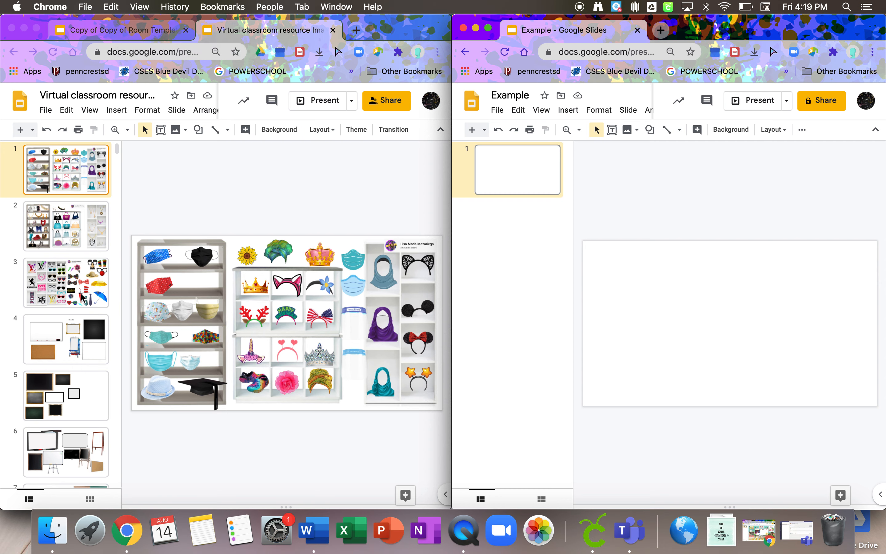
{"action": "scroll", "scroll_direction": "down", "scroll_amount": 3}
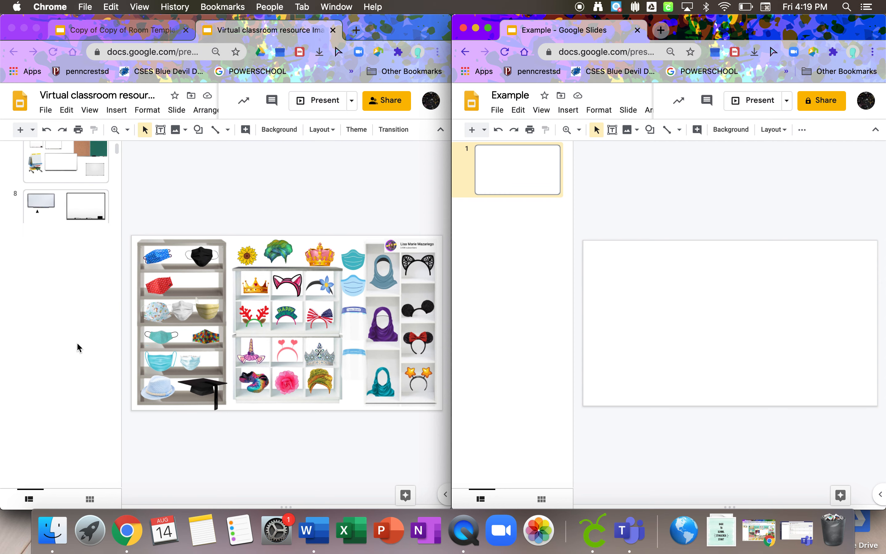
{"action": "scroll", "scroll_direction": "down", "scroll_amount": 3}
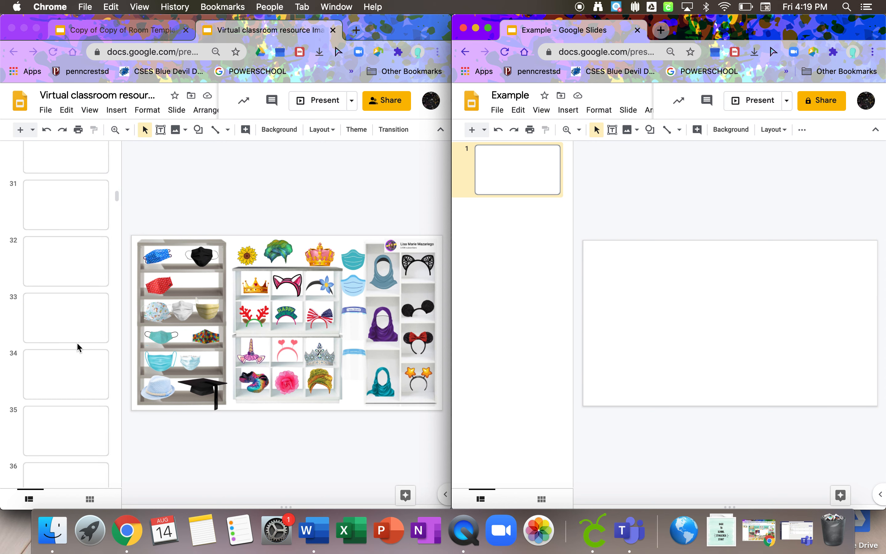
{"action": "scroll", "scroll_direction": "down", "scroll_amount": 3}
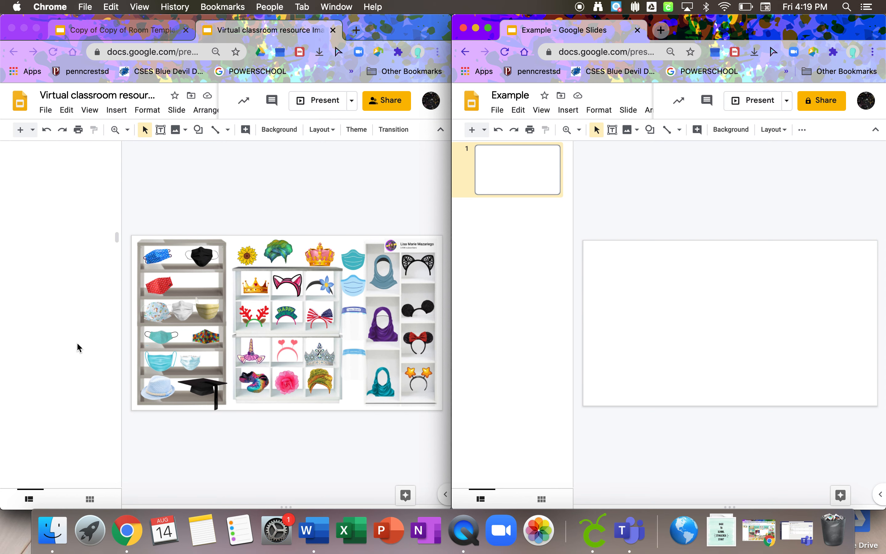
{"action": "scroll", "scroll_direction": "down", "scroll_amount": 3}
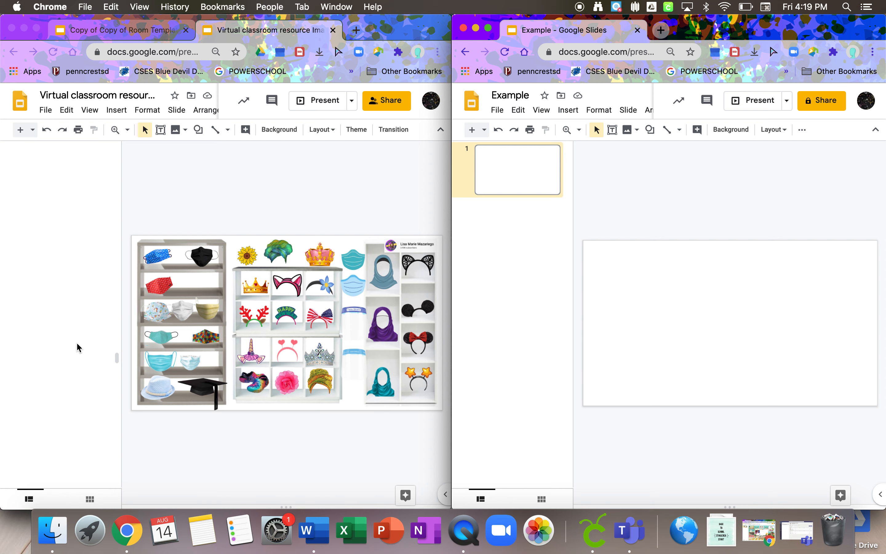
{"action": "scroll", "scroll_direction": "down", "scroll_amount": 3}
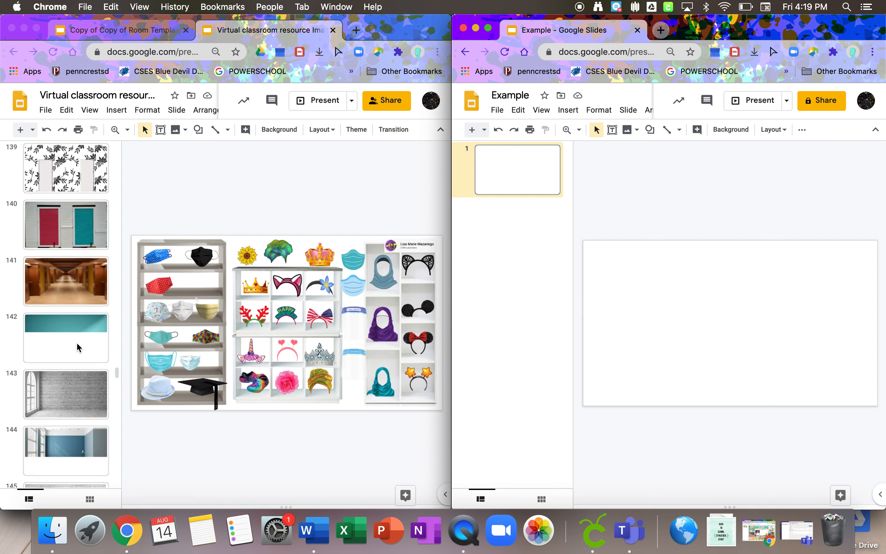
{"action": "scroll", "scroll_direction": "down", "scroll_amount": 3}
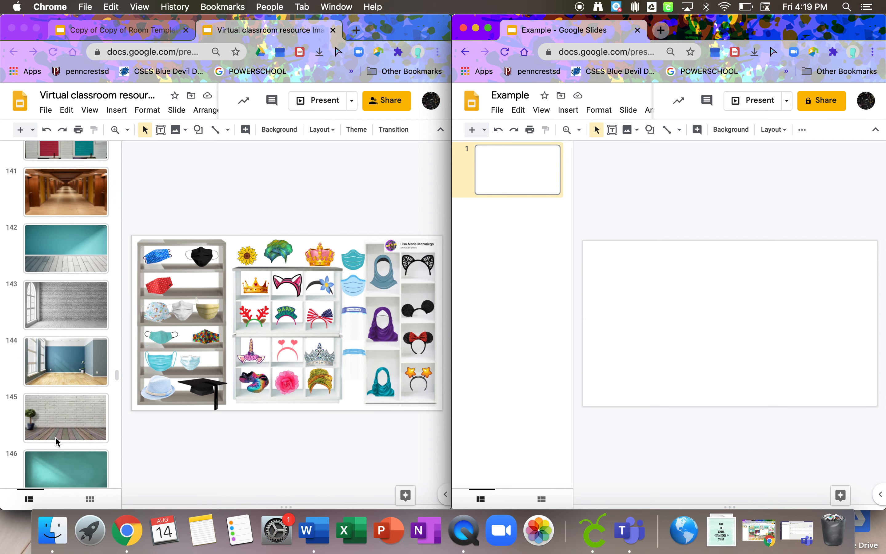
{"action": "mouse_move", "coordinate": [71, 295]}
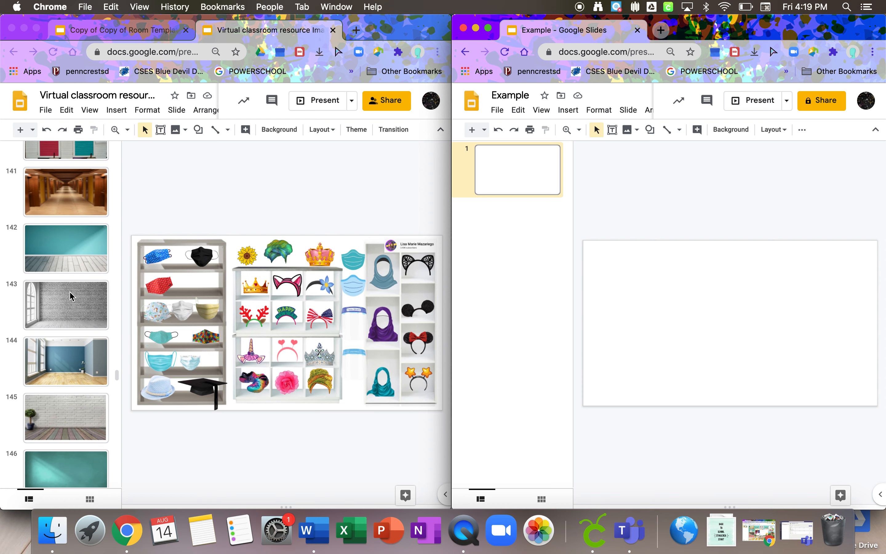
{"action": "scroll", "scroll_direction": "down", "scroll_amount": 3}
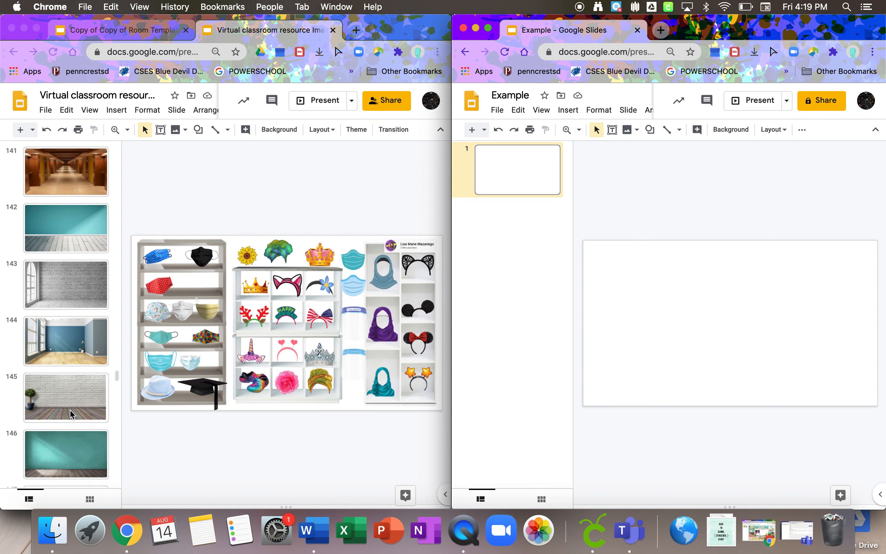
{"action": "scroll", "scroll_direction": "down", "scroll_amount": 3}
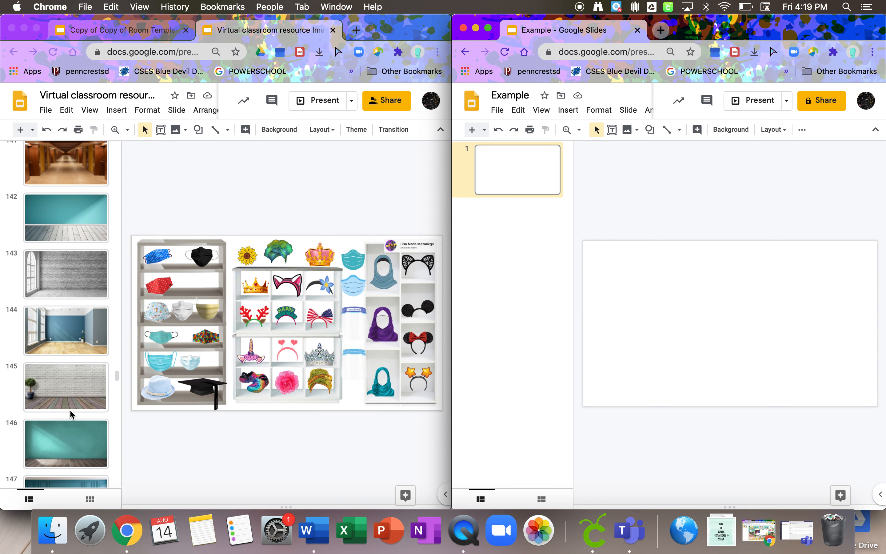
{"action": "scroll", "scroll_direction": "down", "scroll_amount": 3}
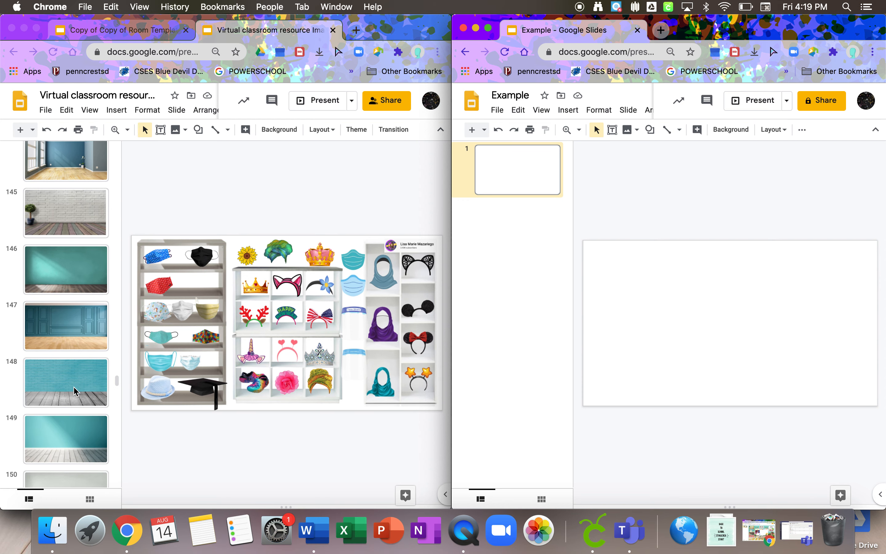
{"action": "scroll", "scroll_direction": "down", "scroll_amount": 3}
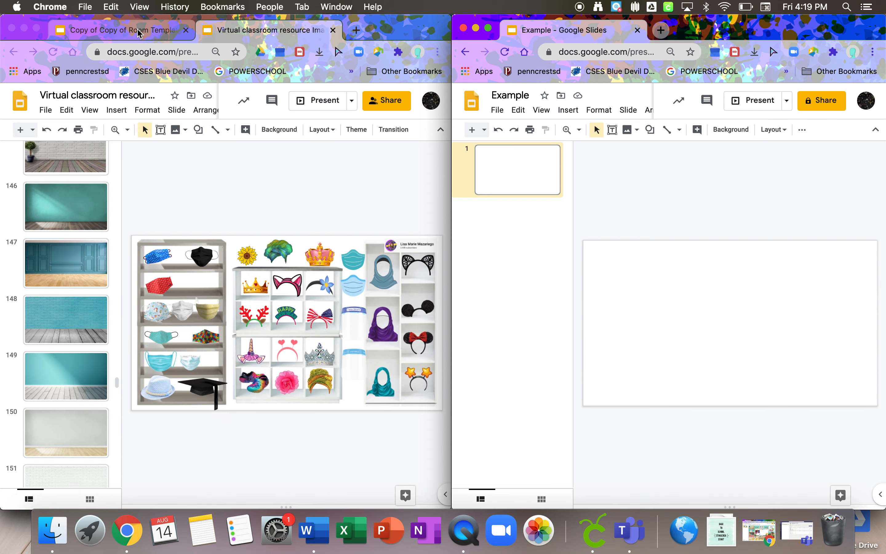
- In the Room Templates copy deck, go to slide 14, the furnished classroom scene
{"action": "left_click", "coordinate": [119, 29]}
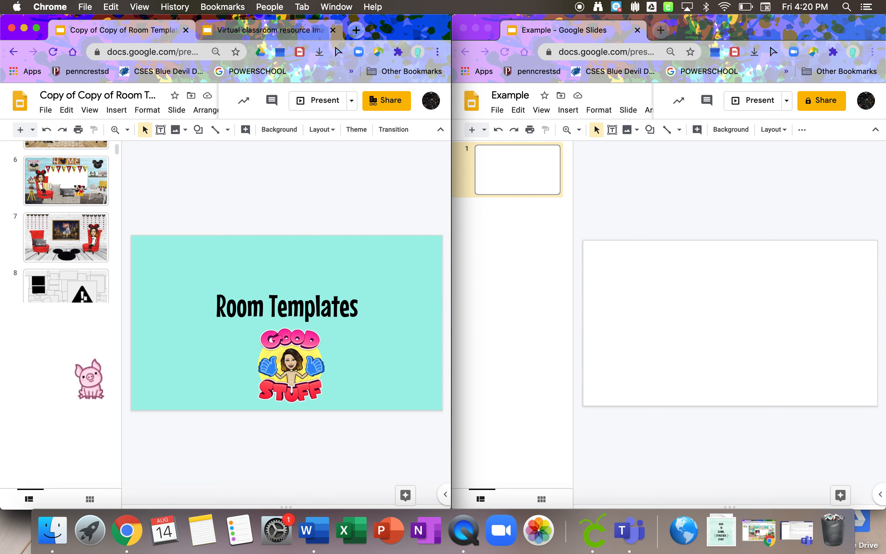
{"action": "scroll", "scroll_direction": "down", "scroll_amount": 3}
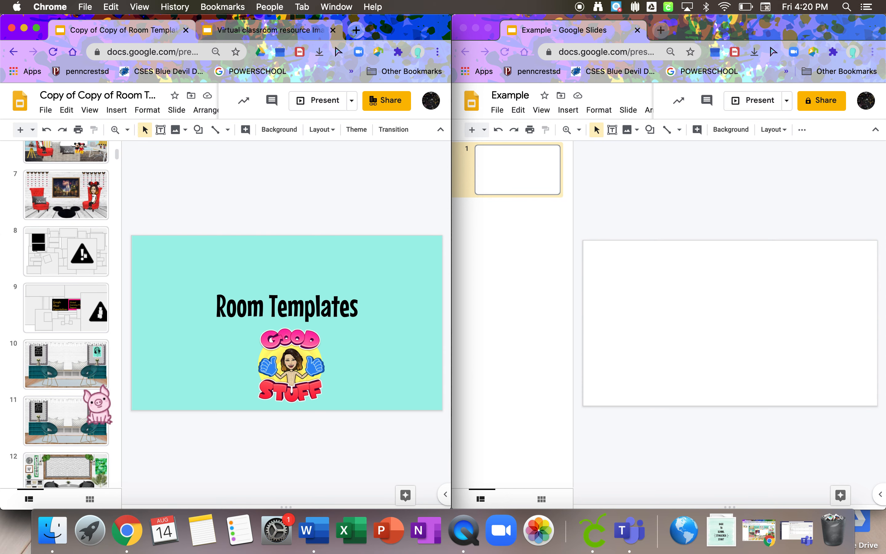
{"action": "scroll", "scroll_direction": "down", "scroll_amount": 3}
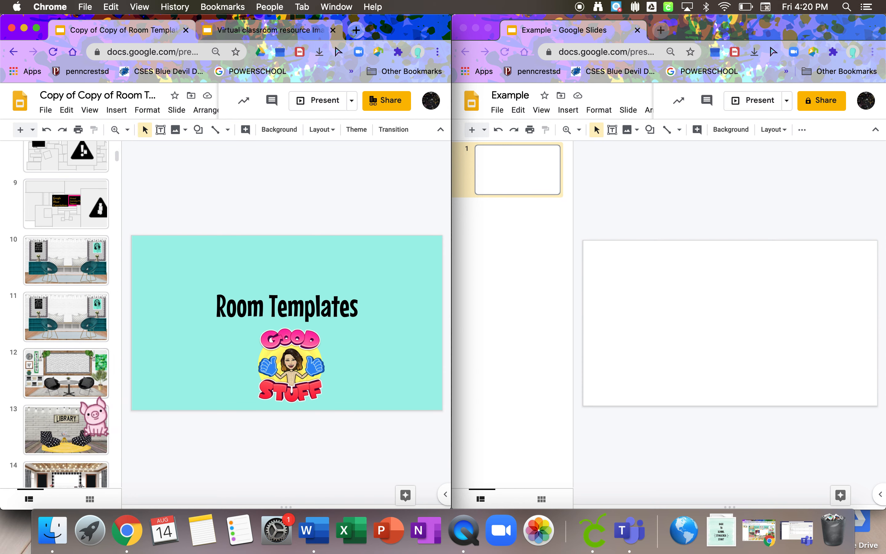
{"action": "scroll", "scroll_direction": "down", "scroll_amount": 3}
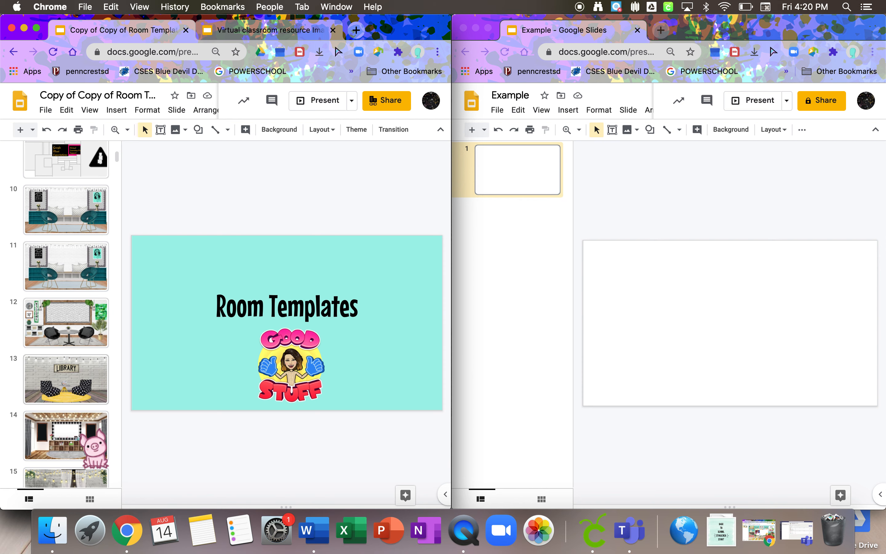
{"action": "scroll", "scroll_direction": "down", "scroll_amount": 3}
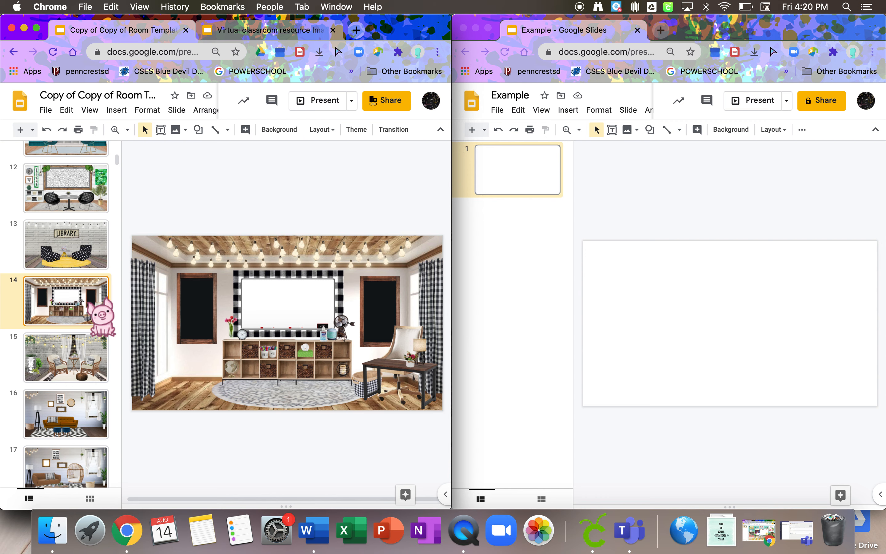
{"action": "left_click_drag", "start_coordinate": [102, 317], "coordinate": [143, 248]}
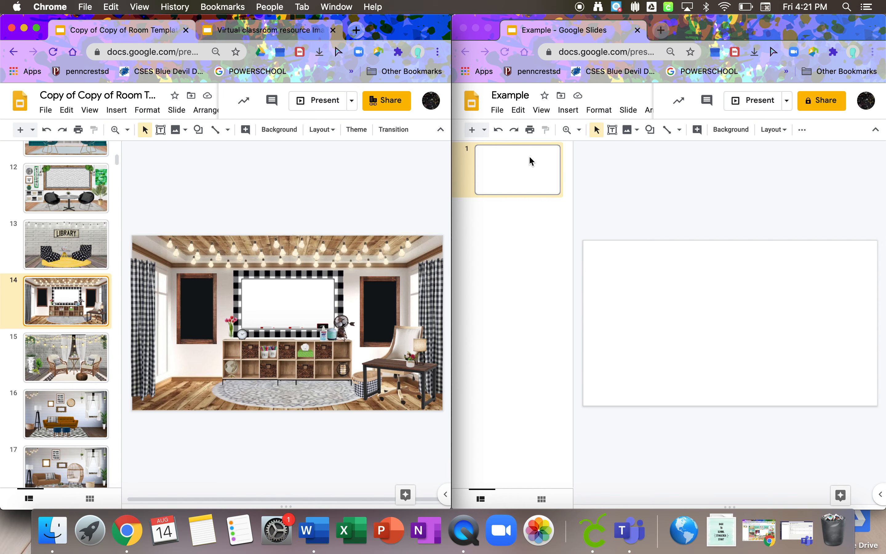
{"action": "mouse_move", "coordinate": [554, 183]}
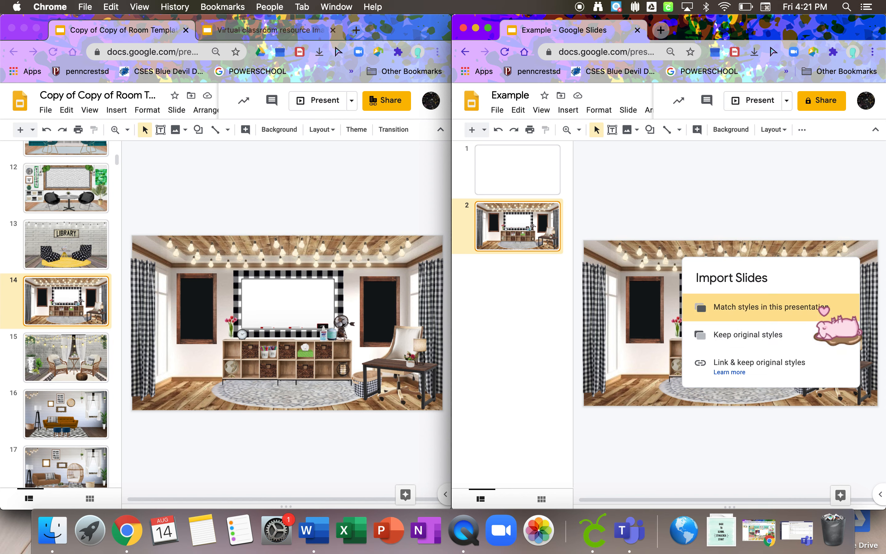
- Paste the decorated classroom as Example's second slide, choosing a style import option, and review both slides
{"action": "left_click", "coordinate": [769, 307]}
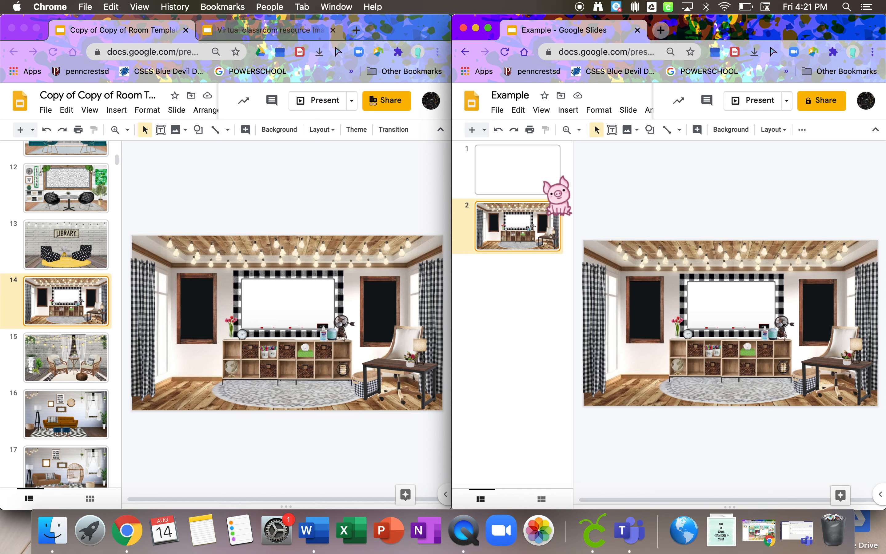
{"action": "left_click", "coordinate": [517, 169]}
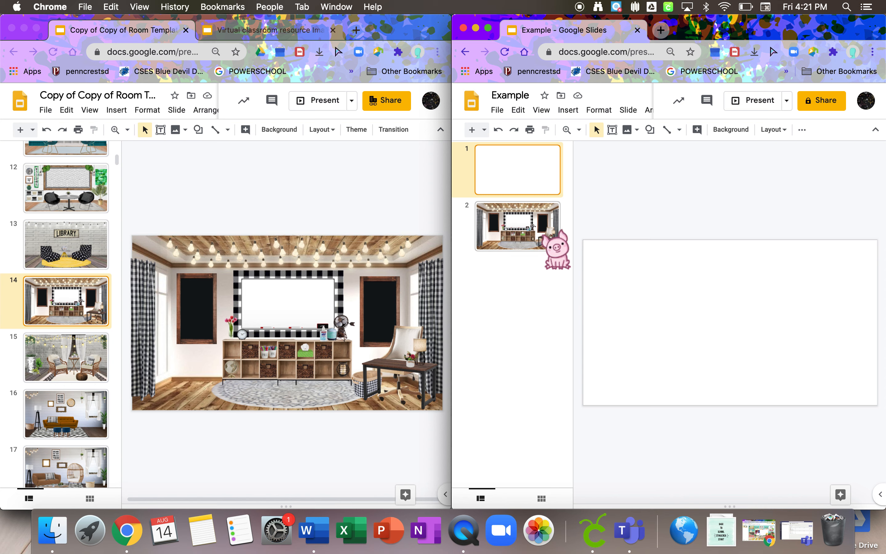
{"action": "left_click", "coordinate": [517, 227]}
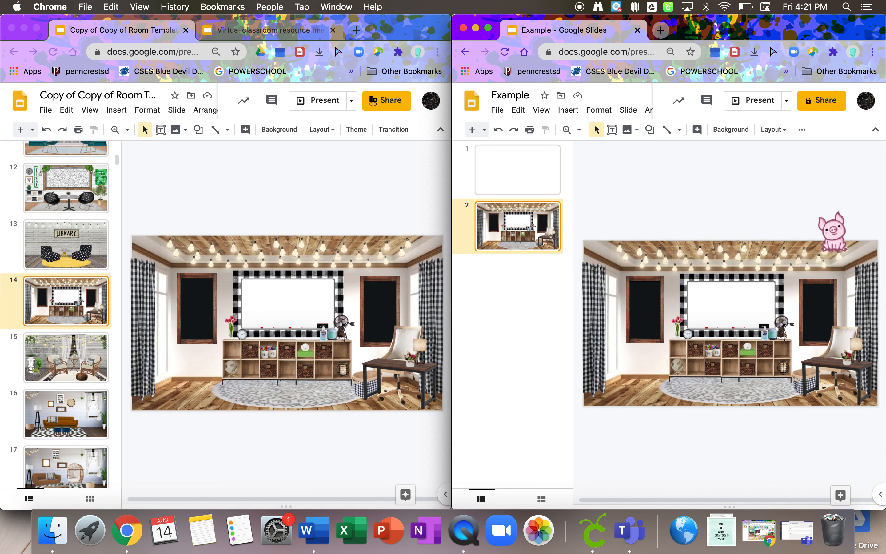
{"action": "left_click_drag", "start_coordinate": [825, 232], "coordinate": [792, 377]}
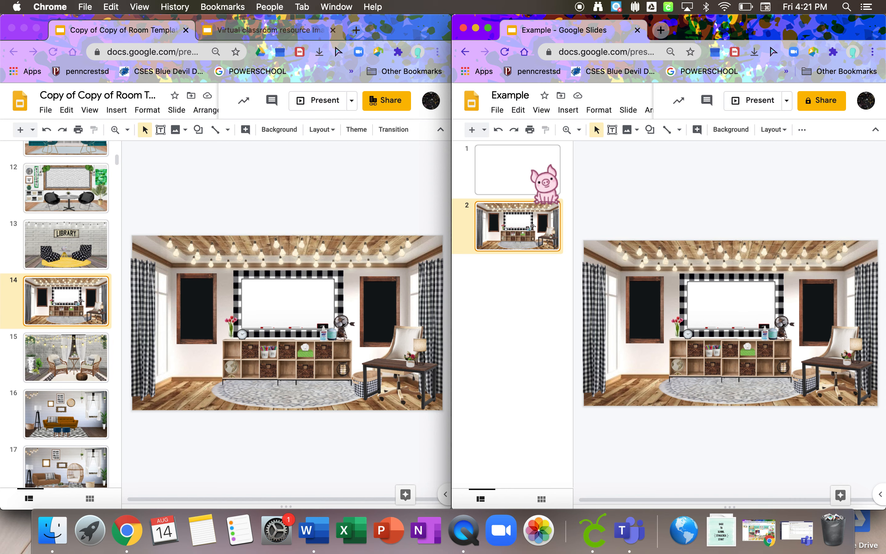
{"action": "left_click", "coordinate": [516, 169]}
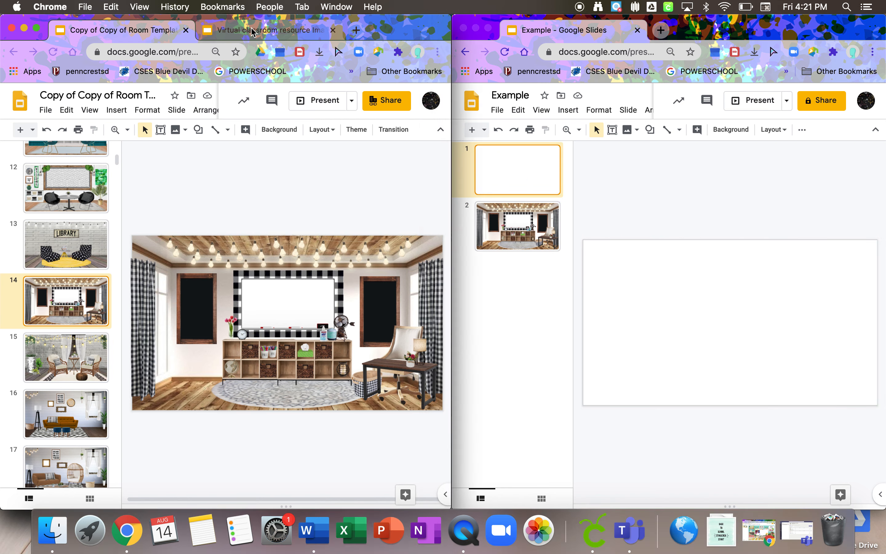
- Paste slide 151's white brick wall with wood floor into Example as slide 2, unlinked
{"action": "left_click", "coordinate": [269, 30]}
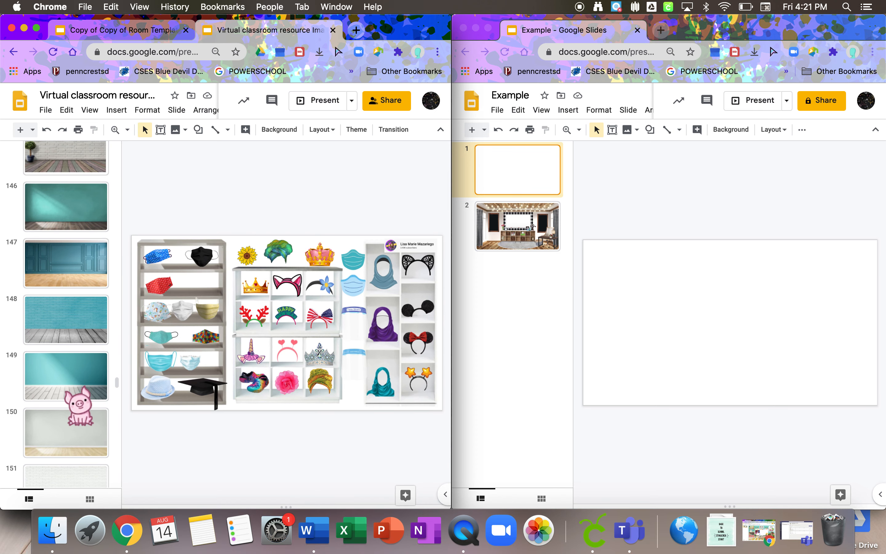
{"action": "scroll", "scroll_direction": "down", "scroll_amount": 3}
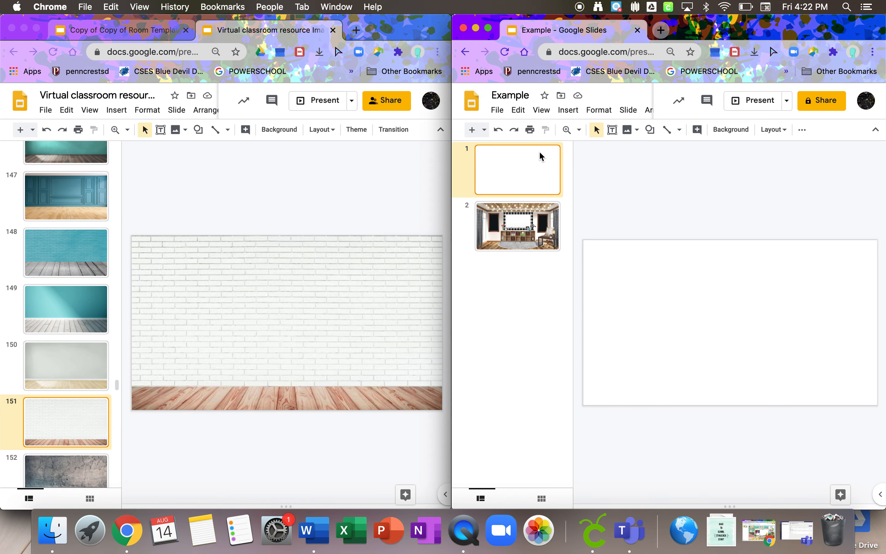
{"action": "left_click", "coordinate": [472, 130]}
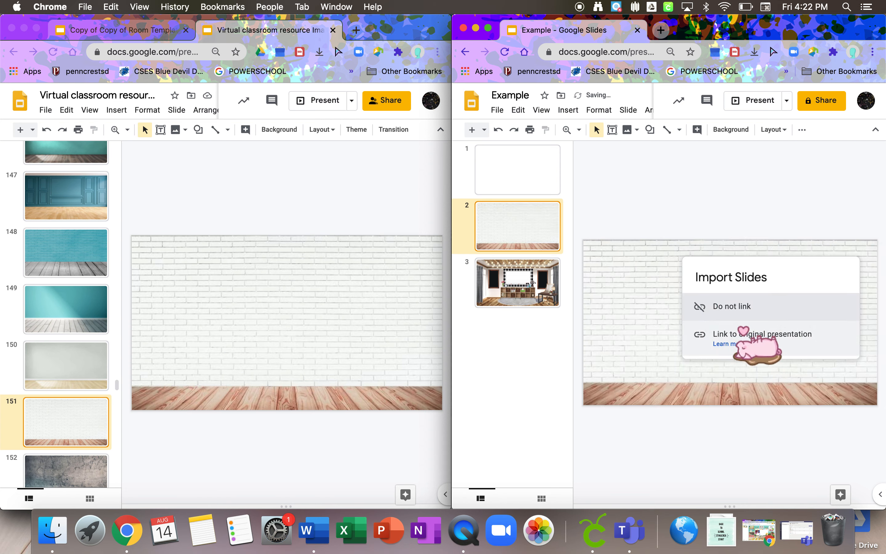
{"action": "left_click", "coordinate": [730, 307]}
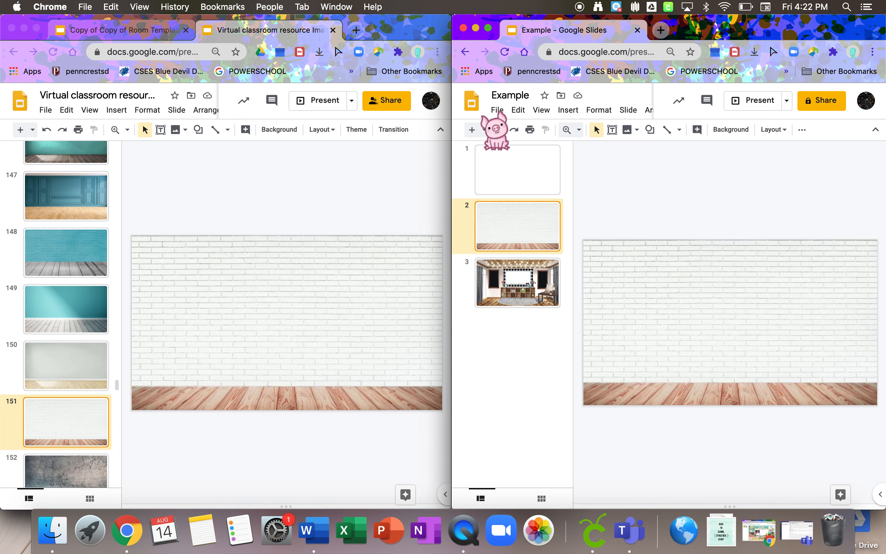
{"action": "mouse_move", "coordinate": [454, 37]}
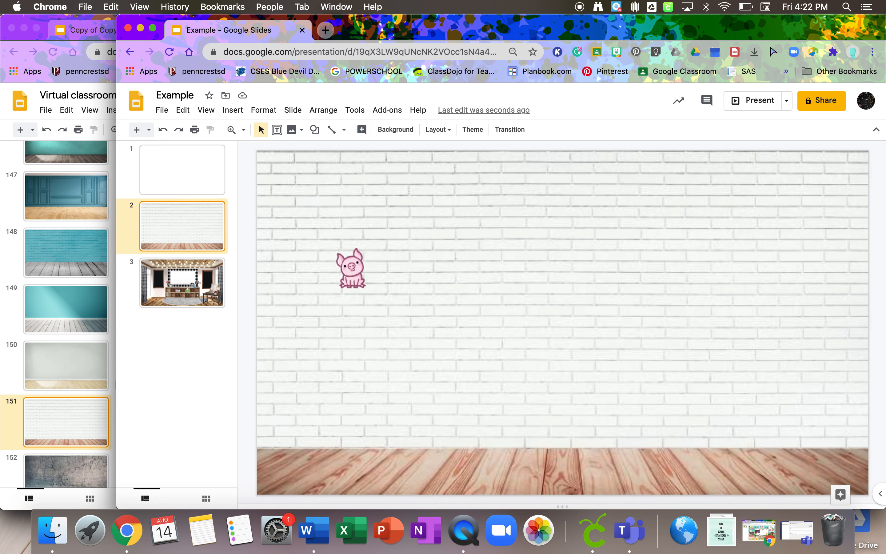
- Maximize the Example window and start an Insert > Image web search
{"action": "left_click_drag", "start_coordinate": [351, 267], "coordinate": [530, 315]}
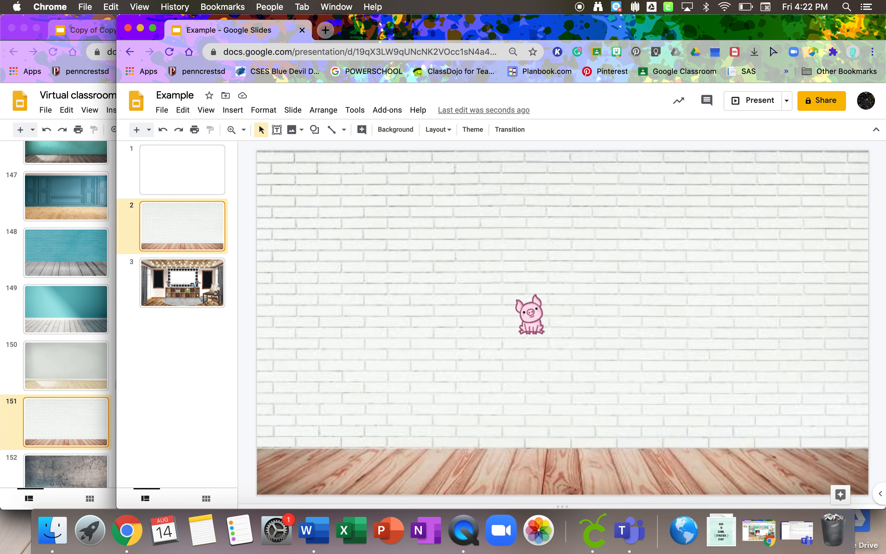
{"action": "left_click_drag", "start_coordinate": [530, 315], "coordinate": [497, 206]}
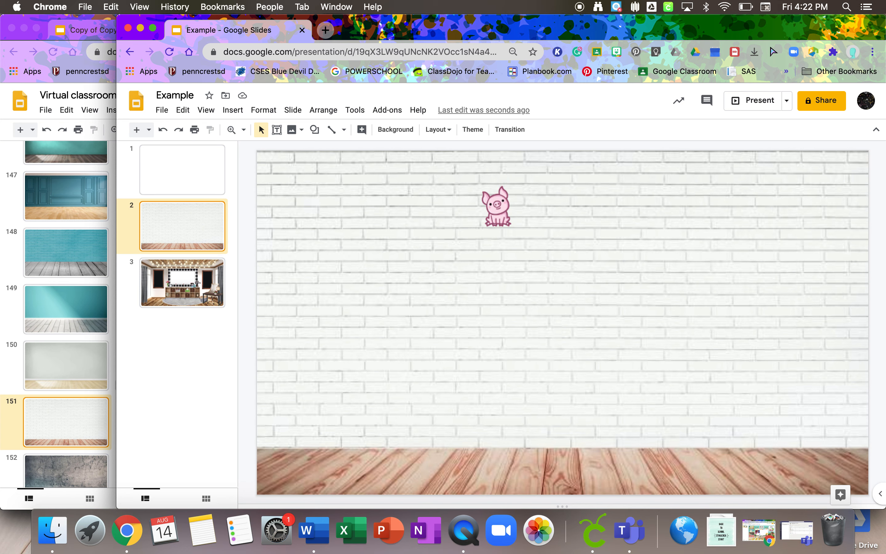
{"action": "left_click_drag", "start_coordinate": [498, 206], "coordinate": [249, 133]}
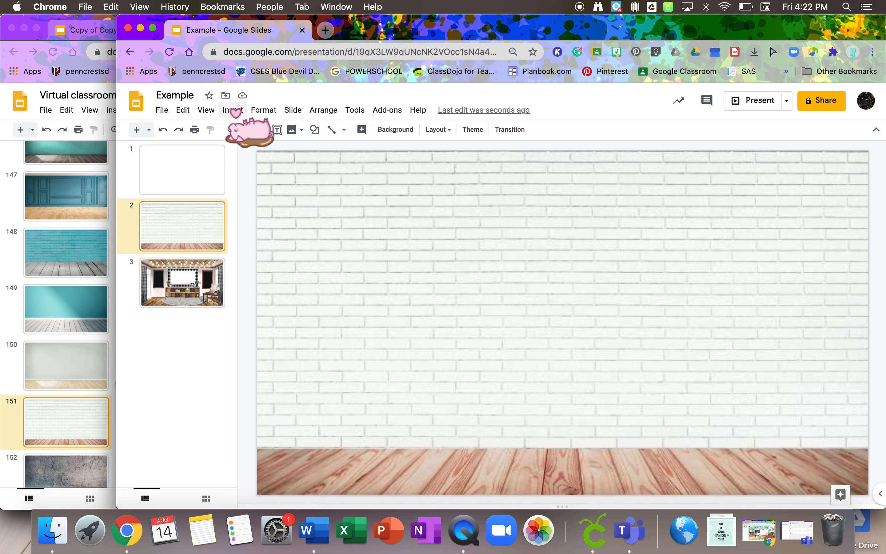
{"action": "left_click", "coordinate": [232, 109]}
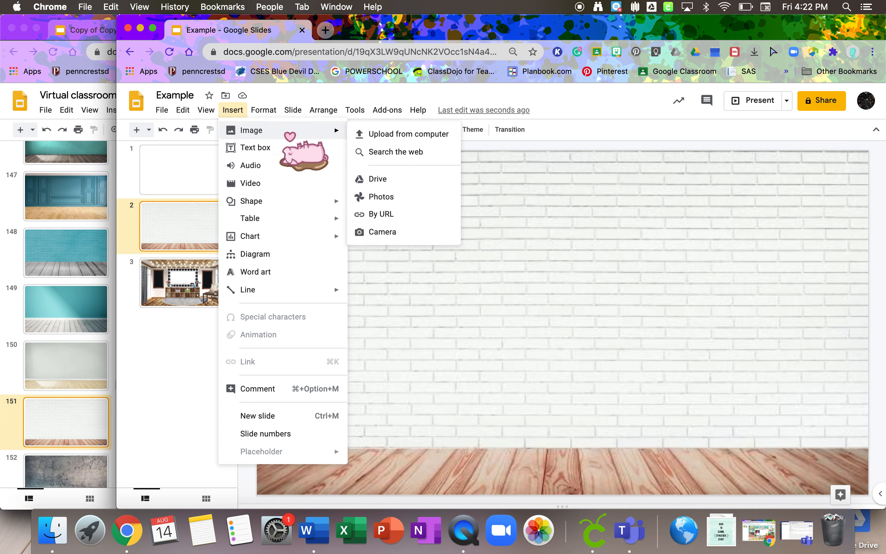
{"action": "mouse_move", "coordinate": [396, 151]}
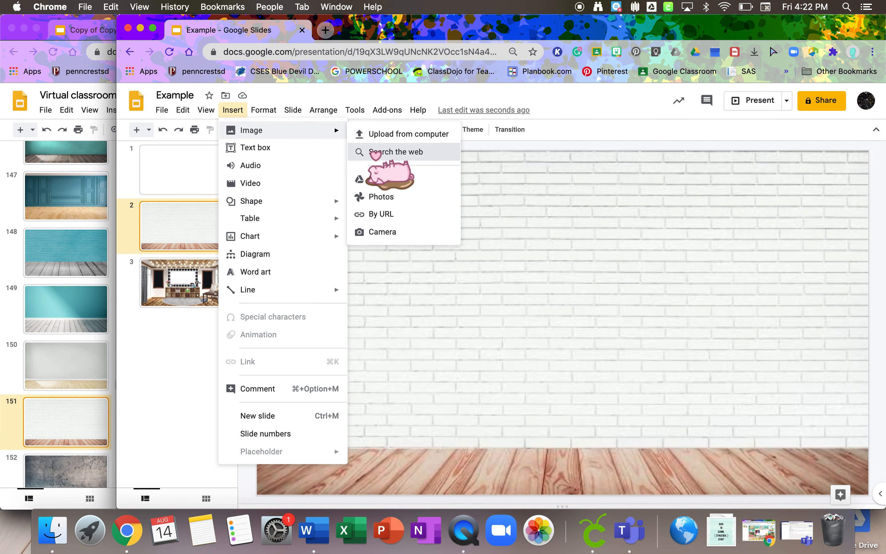
{"action": "left_click", "coordinate": [398, 151]}
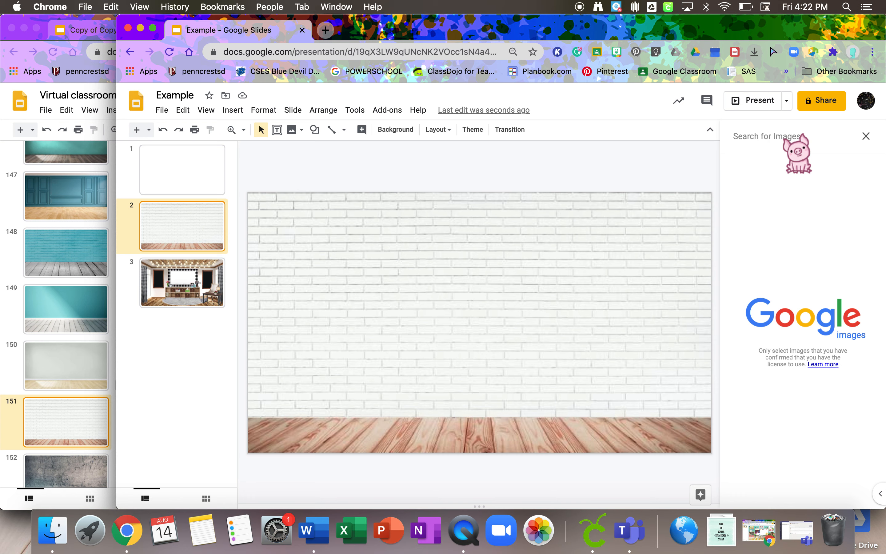
- Search the web images for 'blue wall' and browse the results
{"action": "type", "text": "b"}
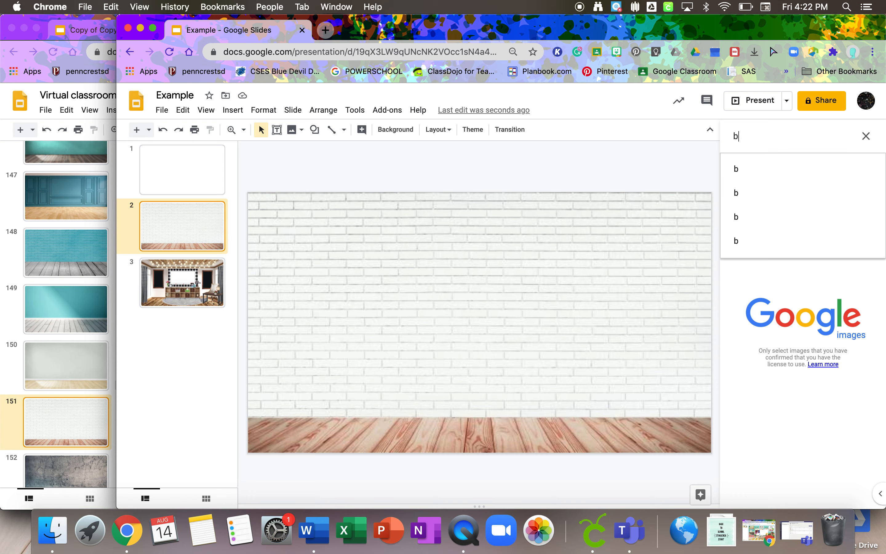
{"action": "type", "text": "lue wall"}
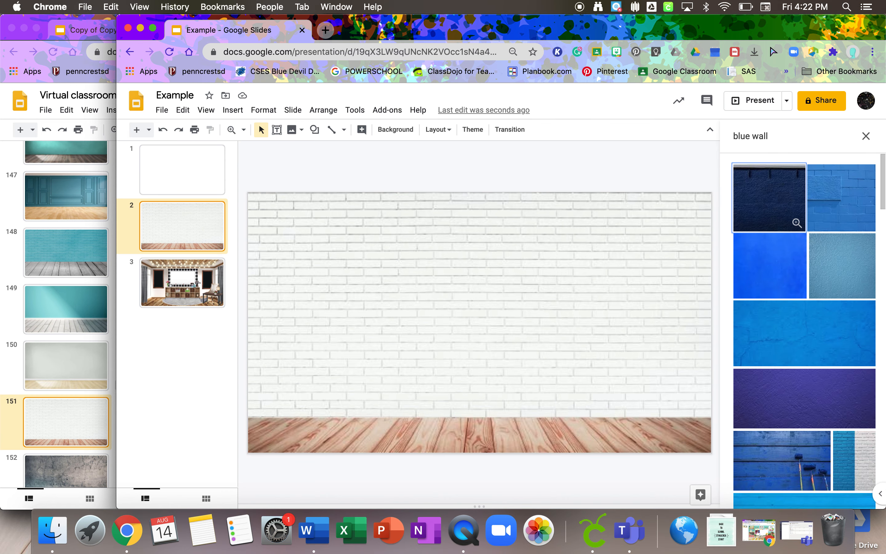
{"action": "scroll", "scroll_direction": "down", "scroll_amount": 3}
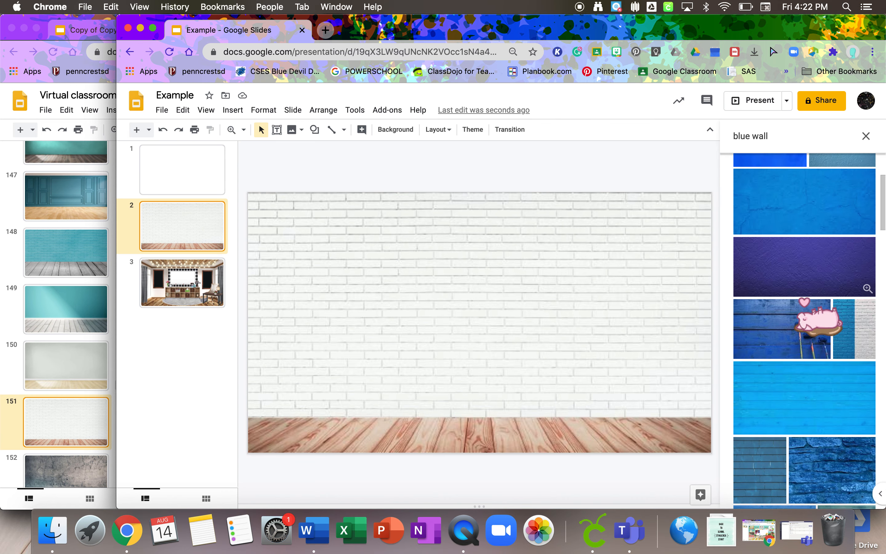
{"action": "scroll", "scroll_direction": "down", "scroll_amount": 3}
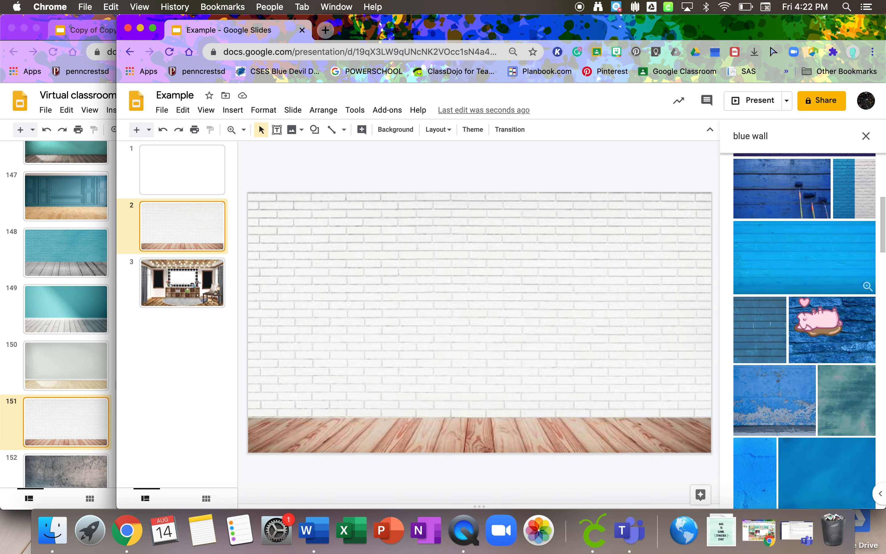
{"action": "scroll", "scroll_direction": "down", "scroll_amount": 3}
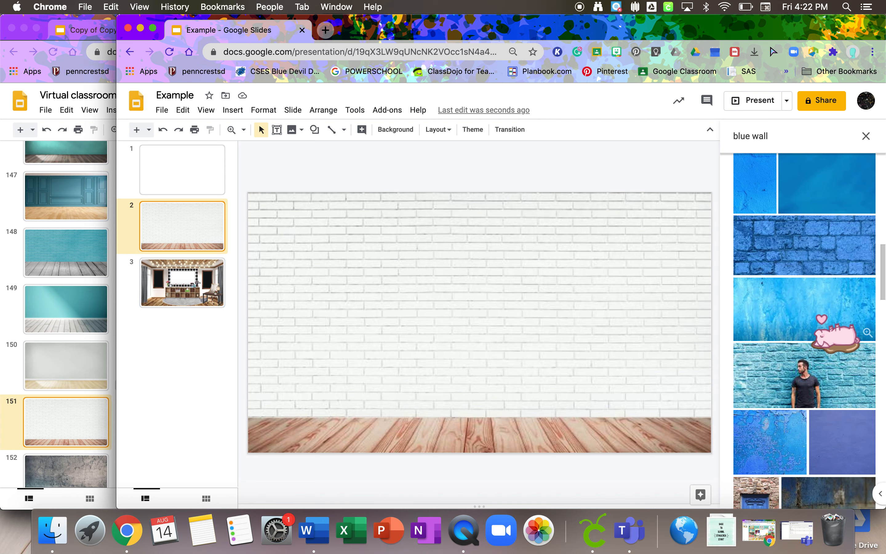
- Insert the light blue painted-wall photo and fit it over the brick wall above the wood floor
{"action": "left_click", "coordinate": [803, 308]}
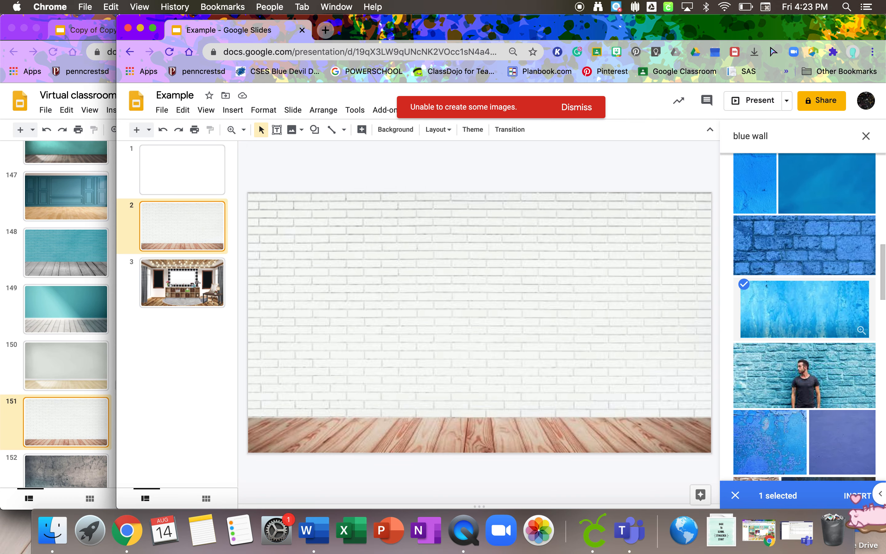
{"action": "left_click", "coordinate": [858, 496]}
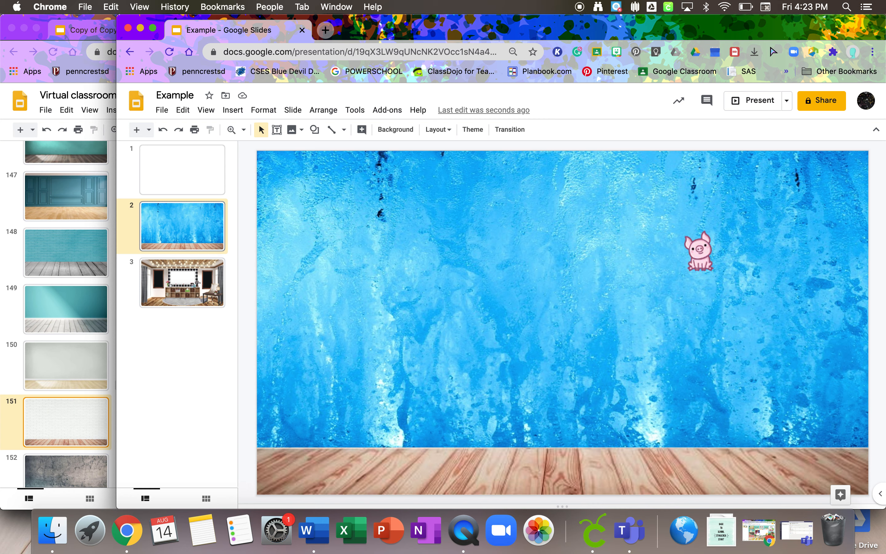
{"action": "left_click_drag", "start_coordinate": [699, 252], "coordinate": [222, 195]}
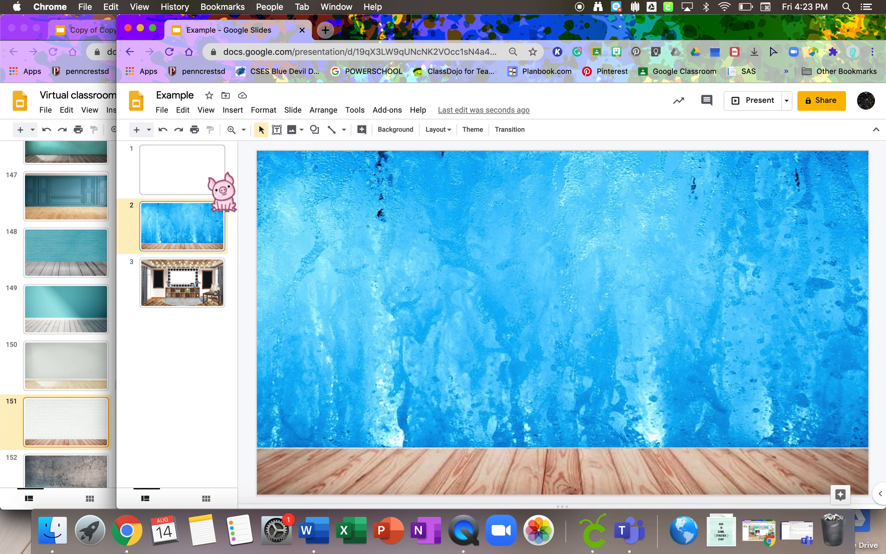
- On blank slide 1, browse the 'wall and floor' image results down to a grey wall photo
{"action": "left_click", "coordinate": [183, 170]}
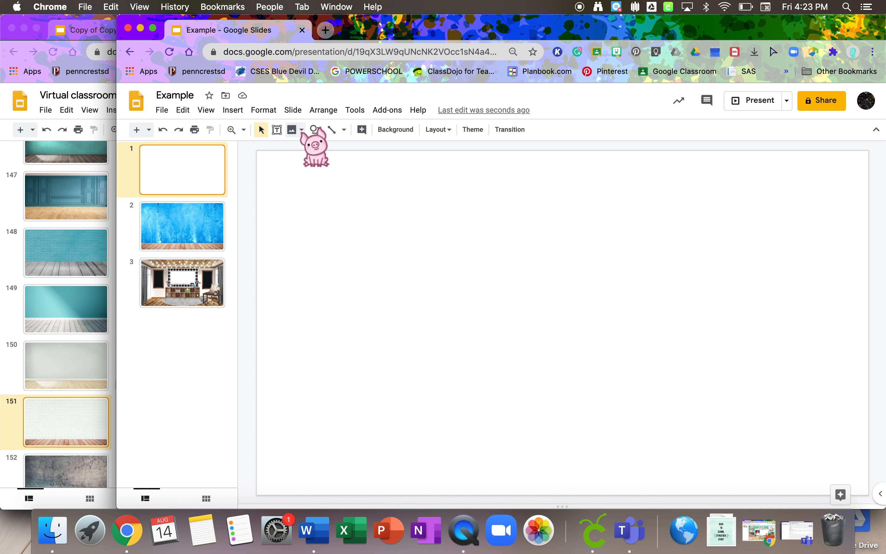
{"action": "left_click", "coordinate": [291, 129]}
{"action": "type", "text": "wall and floor"}
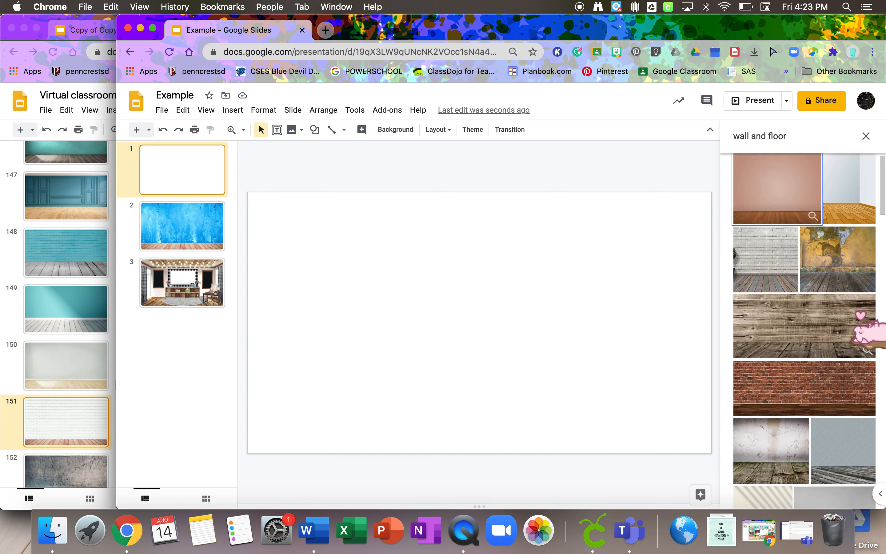
{"action": "scroll", "scroll_direction": "down", "scroll_amount": 3}
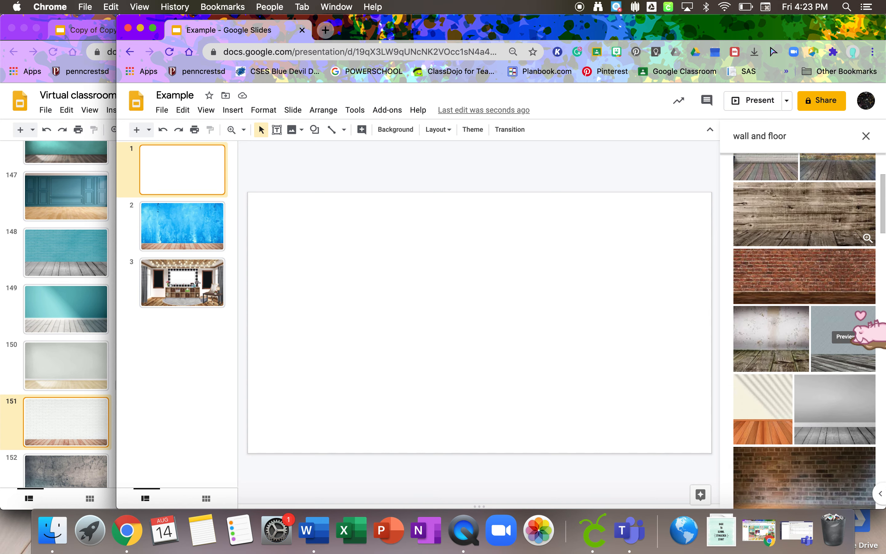
{"action": "scroll", "scroll_direction": "down", "scroll_amount": 3}
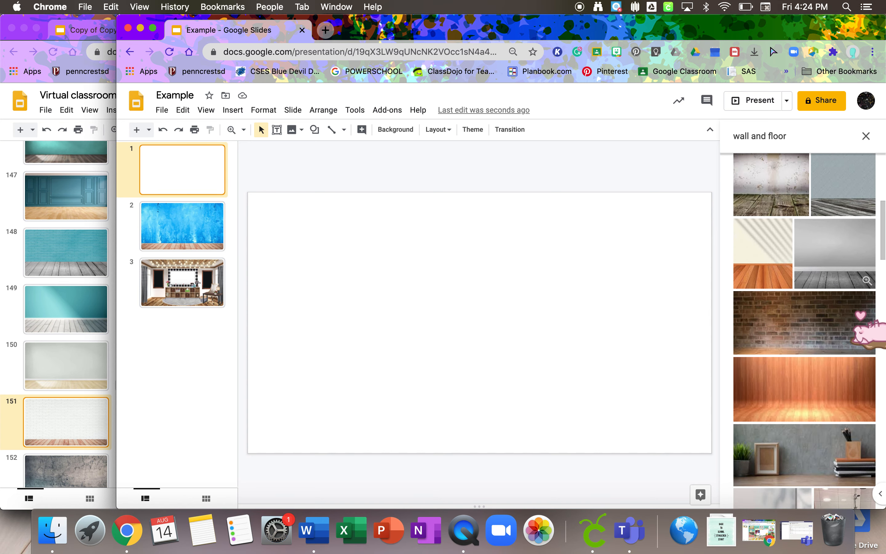
{"action": "scroll", "scroll_direction": "down", "scroll_amount": 3}
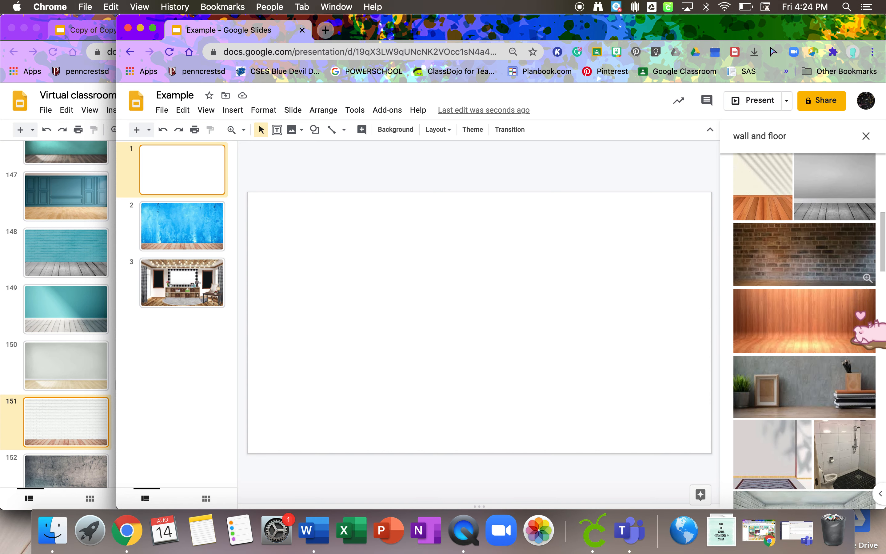
{"action": "scroll", "scroll_direction": "down", "scroll_amount": 3}
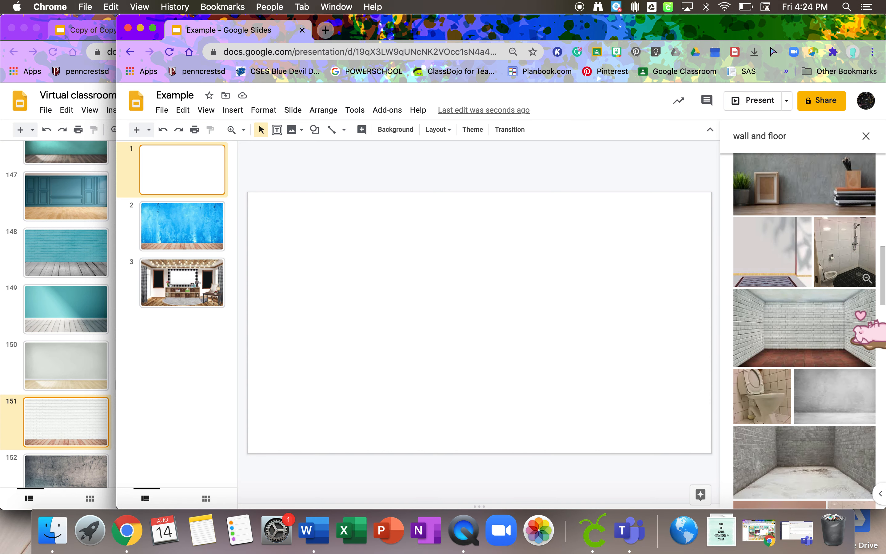
{"action": "scroll", "scroll_direction": "down", "scroll_amount": 3}
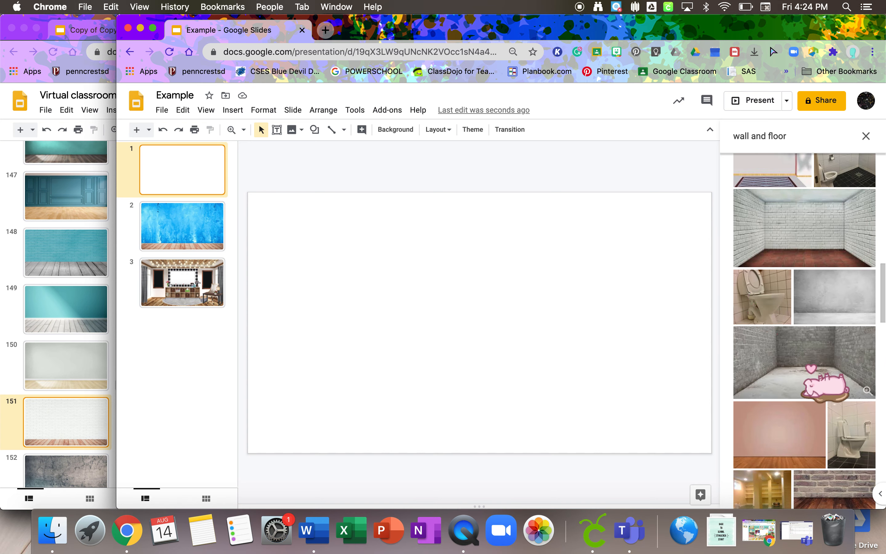
{"action": "scroll", "scroll_direction": "down", "scroll_amount": 3}
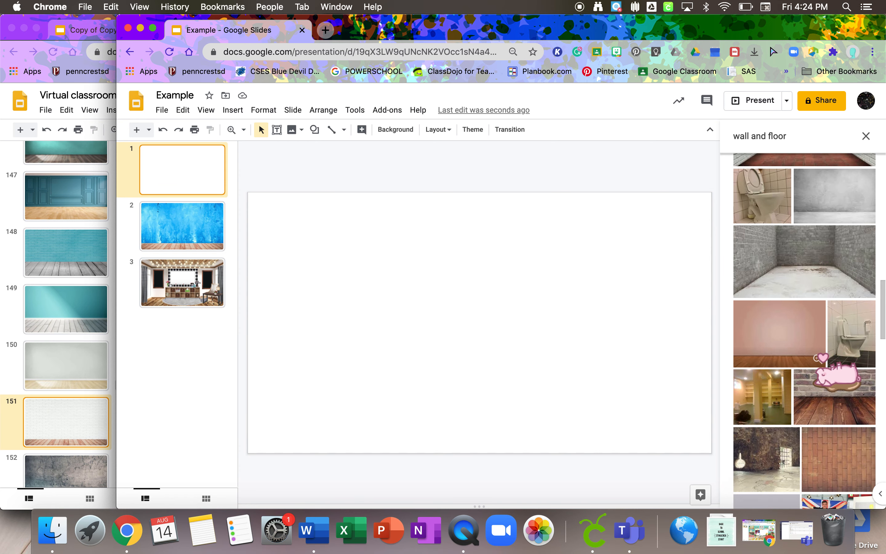
{"action": "scroll", "scroll_direction": "down", "scroll_amount": 3}
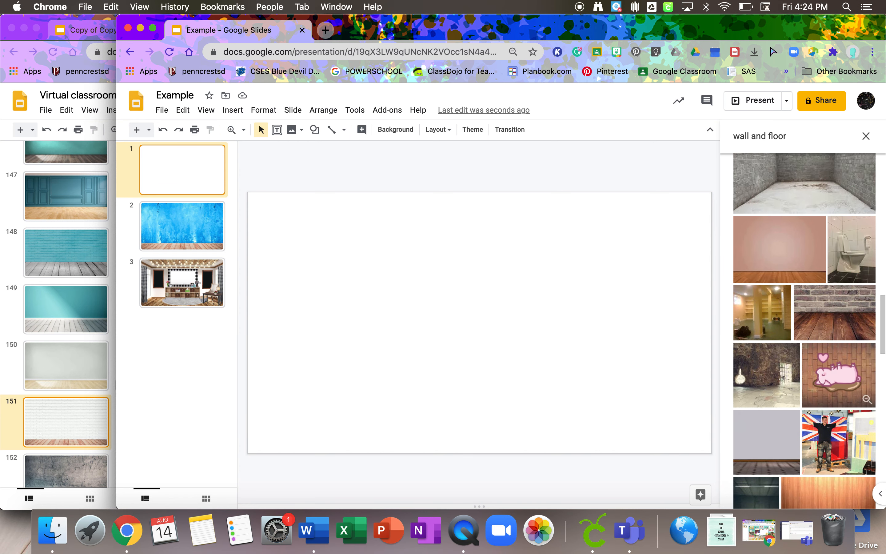
{"action": "scroll", "scroll_direction": "down", "scroll_amount": 3}
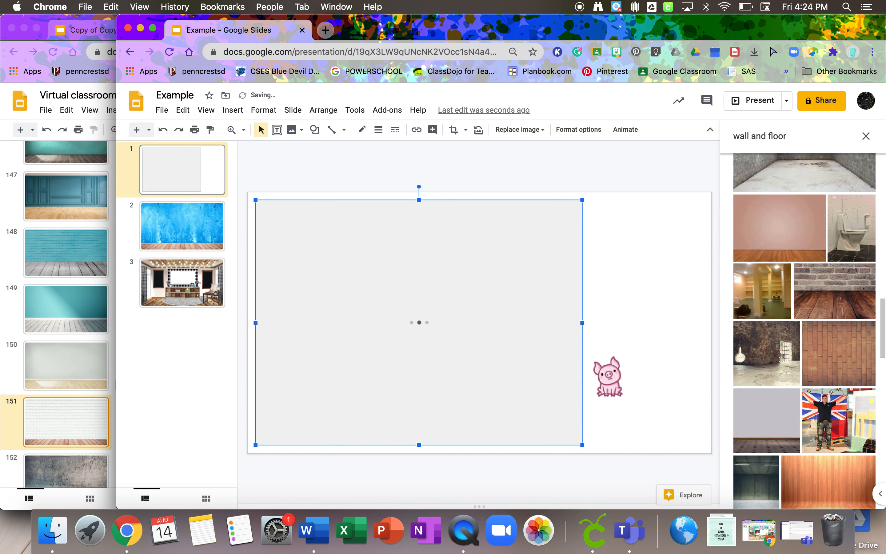
- Move the grey wall image to the top-left, stretch it to full slide width, then delete it
{"action": "left_click_drag", "start_coordinate": [609, 377], "coordinate": [366, 329]}
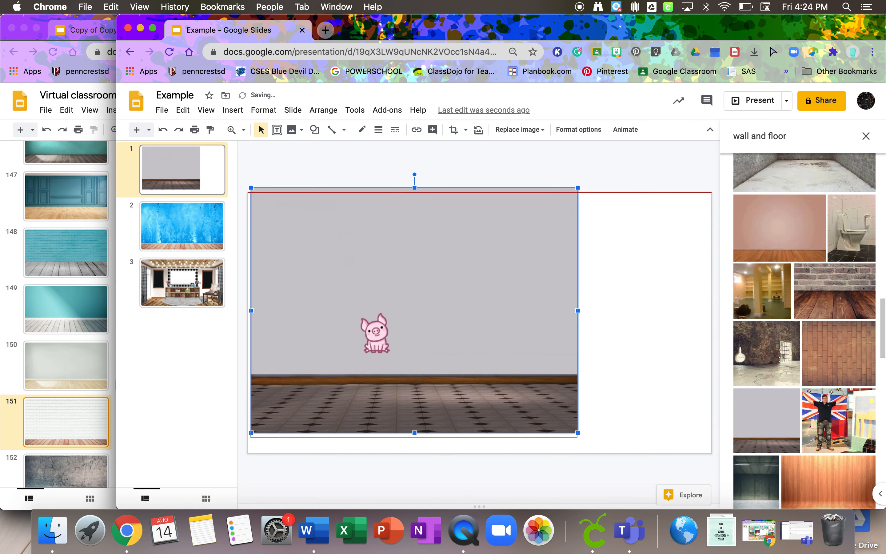
{"action": "left_click_drag", "start_coordinate": [377, 334], "coordinate": [448, 371]}
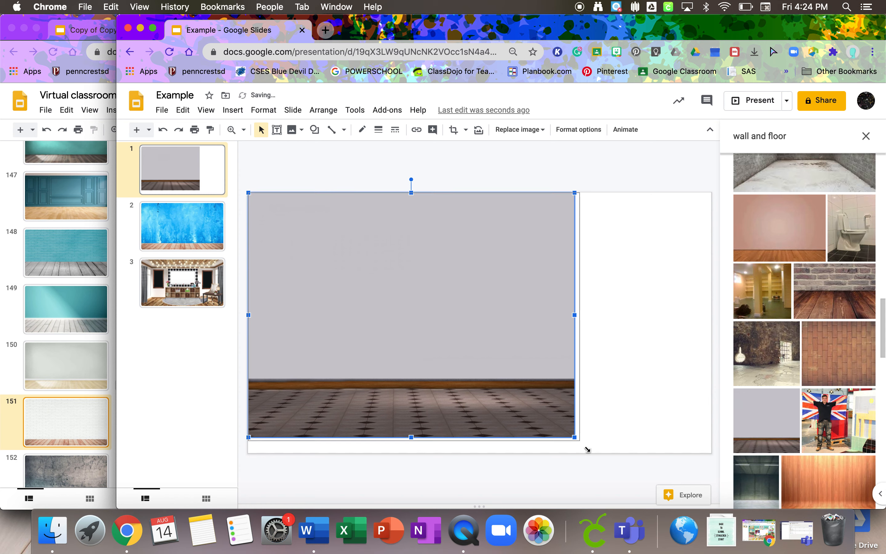
{"action": "left_click_drag", "start_coordinate": [574, 315], "coordinate": [593, 315]}
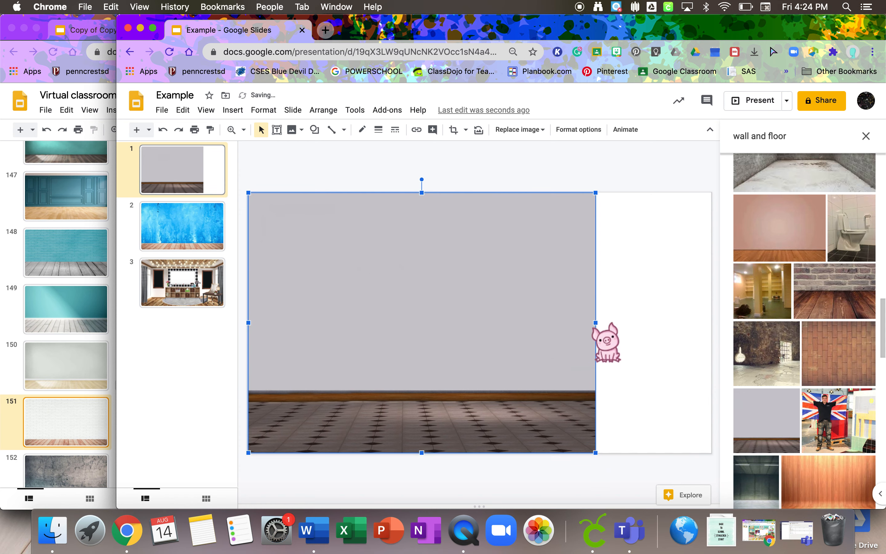
{"action": "left_click_drag", "start_coordinate": [608, 342], "coordinate": [729, 334]}
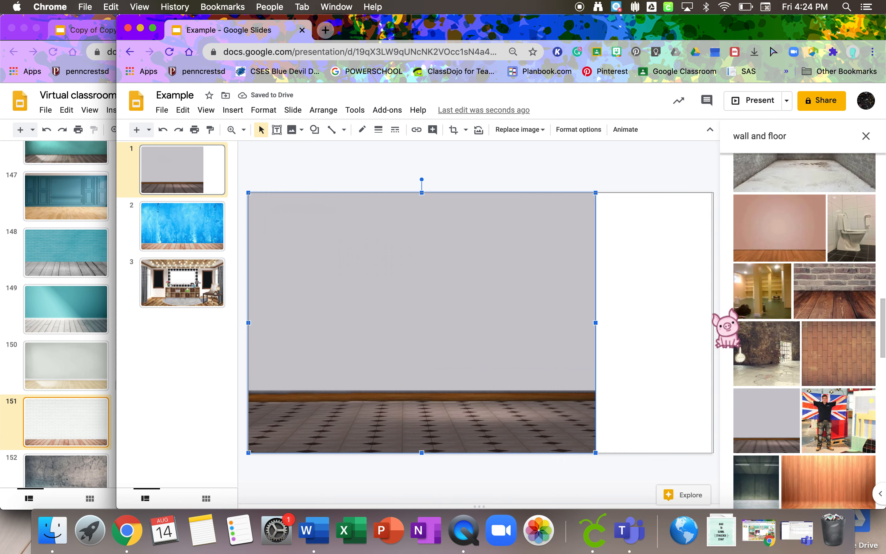
{"action": "left_click_drag", "start_coordinate": [595, 322], "coordinate": [697, 322]}
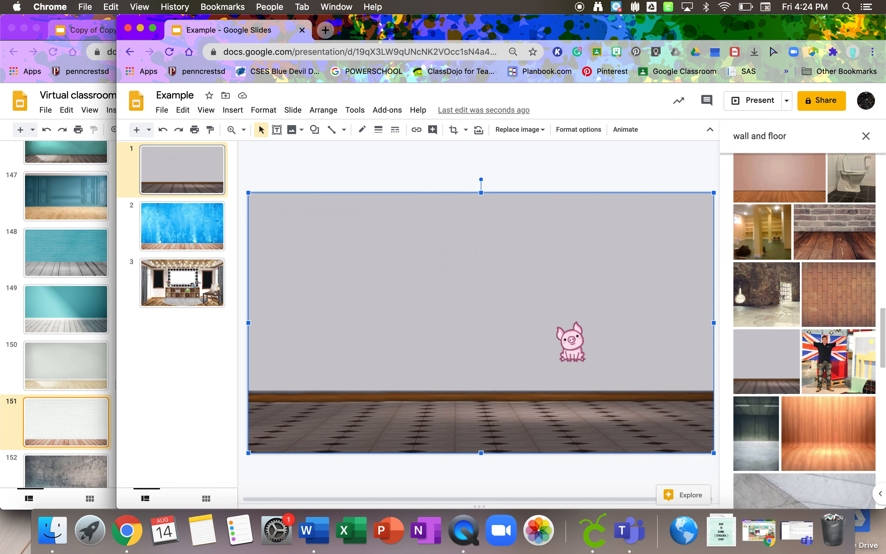
{"action": "key", "text": "Delete"}
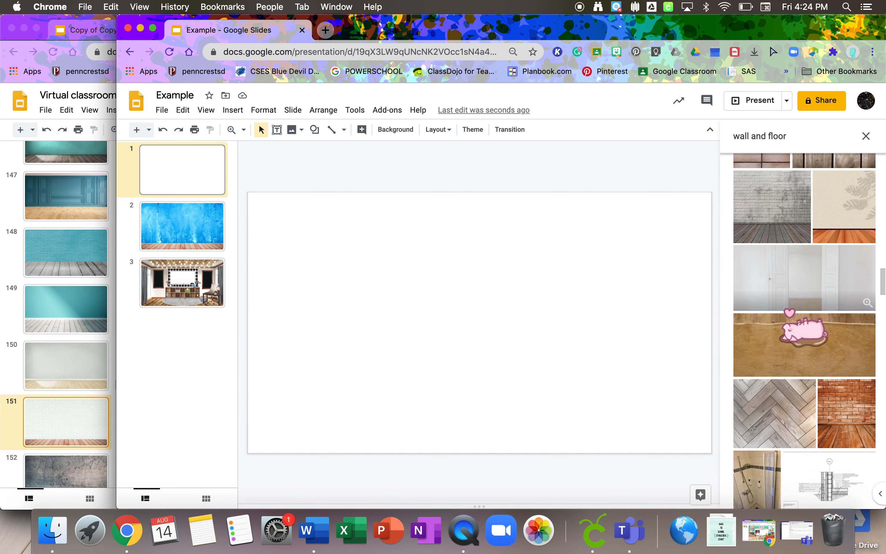
- Scroll through the image results toward a brick wall picture for slide 1
{"action": "scroll", "scroll_direction": "down", "scroll_amount": 3}
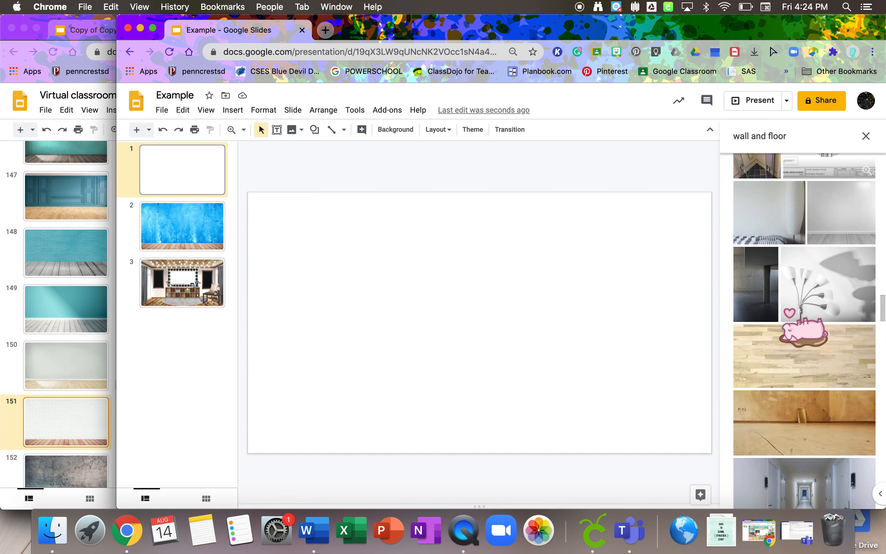
{"action": "scroll", "scroll_direction": "down", "scroll_amount": 3}
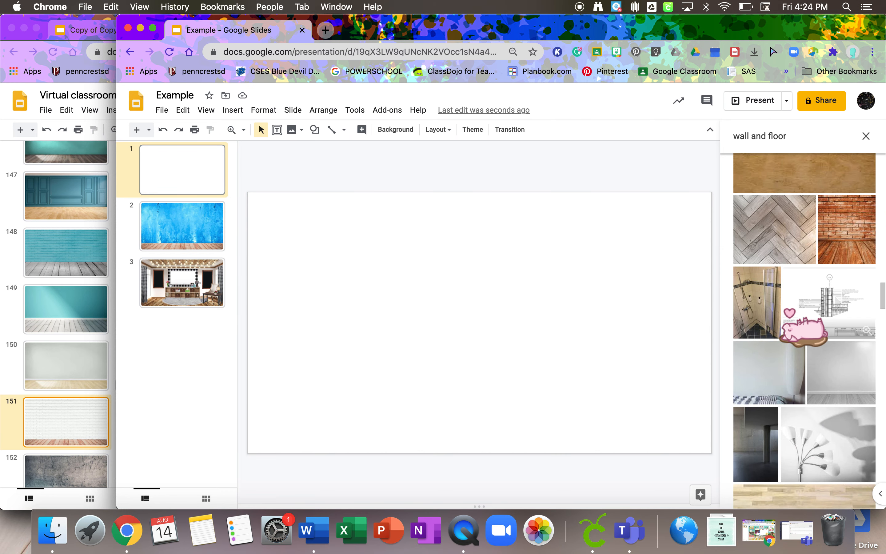
{"action": "scroll", "scroll_direction": "down", "scroll_amount": 3}
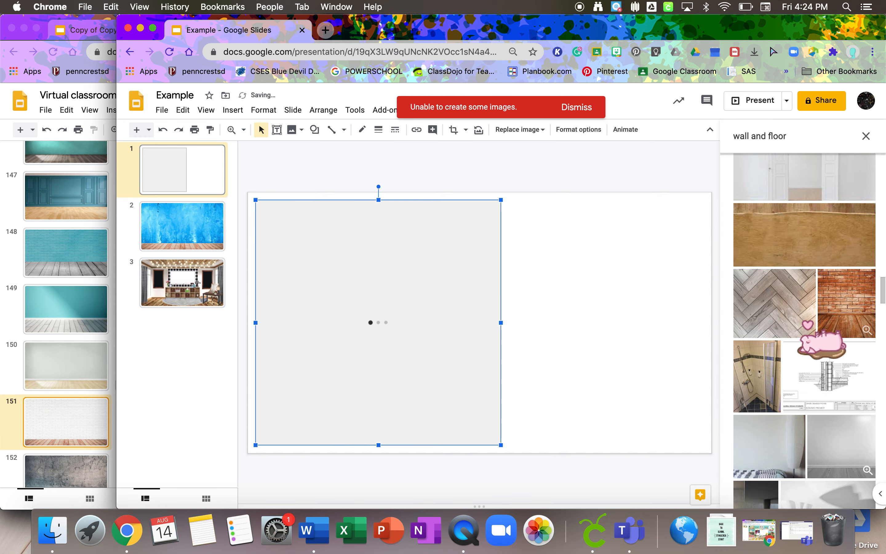
- Dismiss the image error and fit the orange brick wall photo edge to edge on slide 1
{"action": "left_click", "coordinate": [832, 303]}
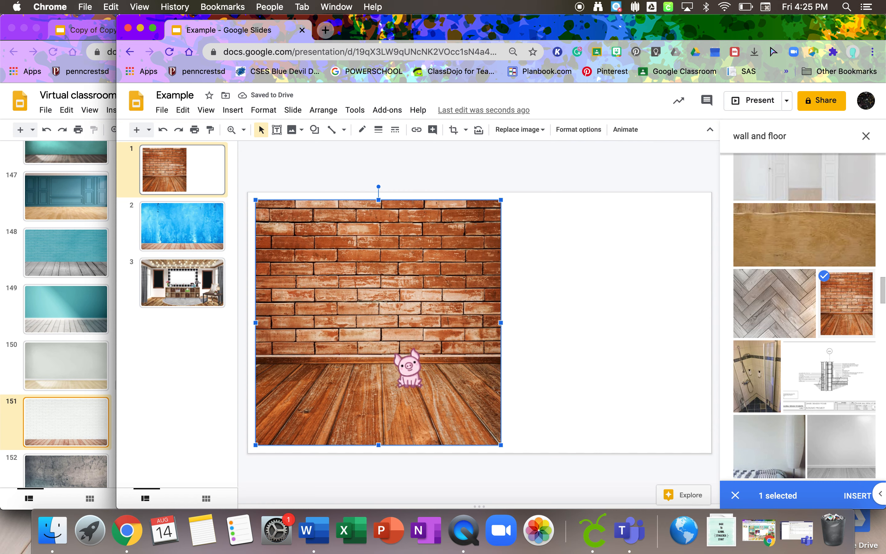
{"action": "left_click_drag", "start_coordinate": [411, 368], "coordinate": [401, 362]}
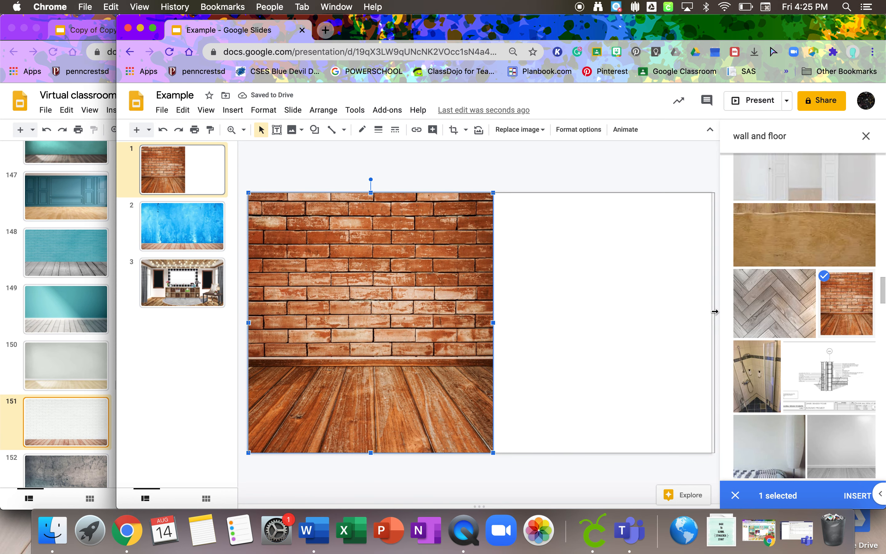
{"action": "left_click_drag", "start_coordinate": [493, 322], "coordinate": [711, 322]}
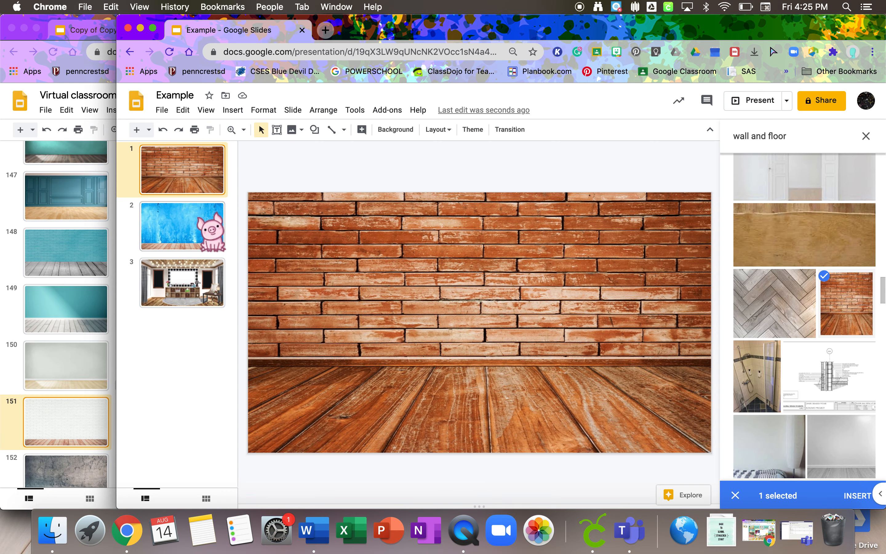
- Switch to slide 2 with the blue wall and floor
{"action": "left_click", "coordinate": [183, 226]}
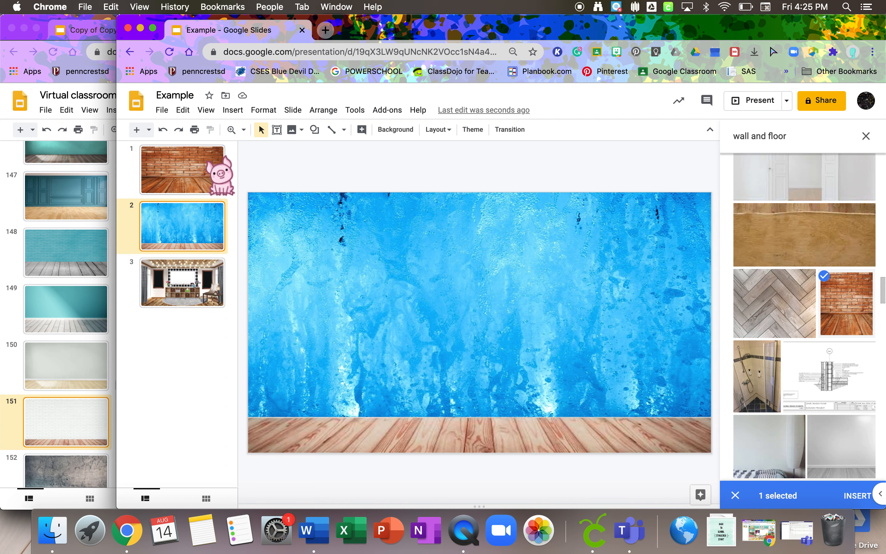
{"action": "left_click_drag", "start_coordinate": [217, 170], "coordinate": [217, 309]}
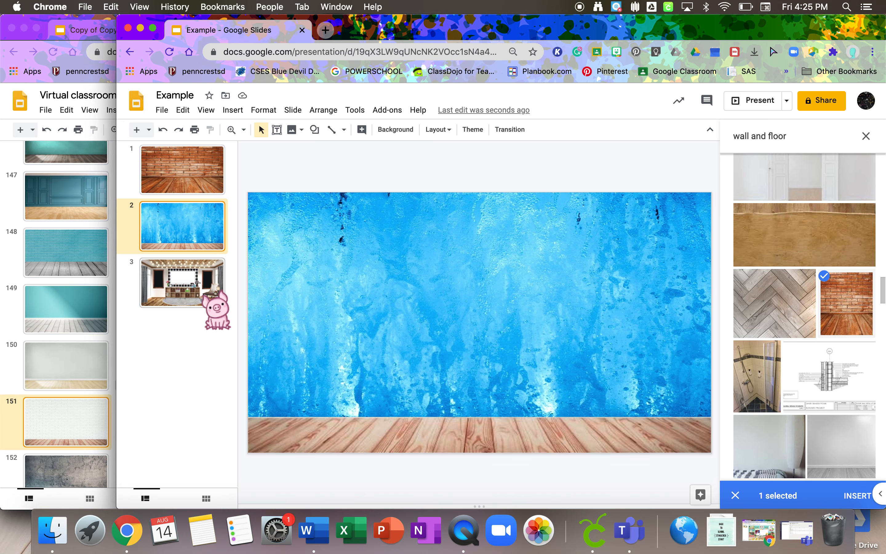
- Review the decorated classroom on slide 3, moving the pig sticker around the room
{"action": "left_click", "coordinate": [182, 283]}
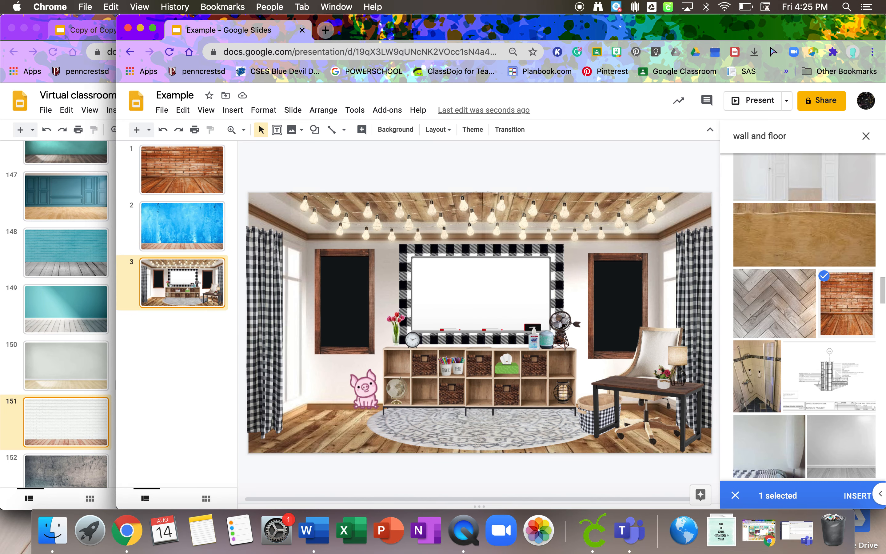
{"action": "left_click_drag", "start_coordinate": [365, 387], "coordinate": [674, 390]}
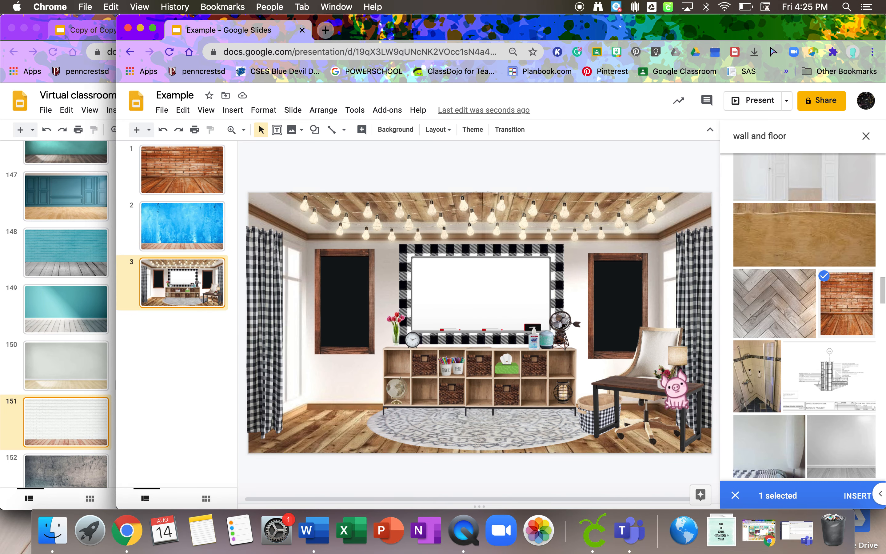
{"action": "left_click_drag", "start_coordinate": [673, 384], "coordinate": [492, 396]}
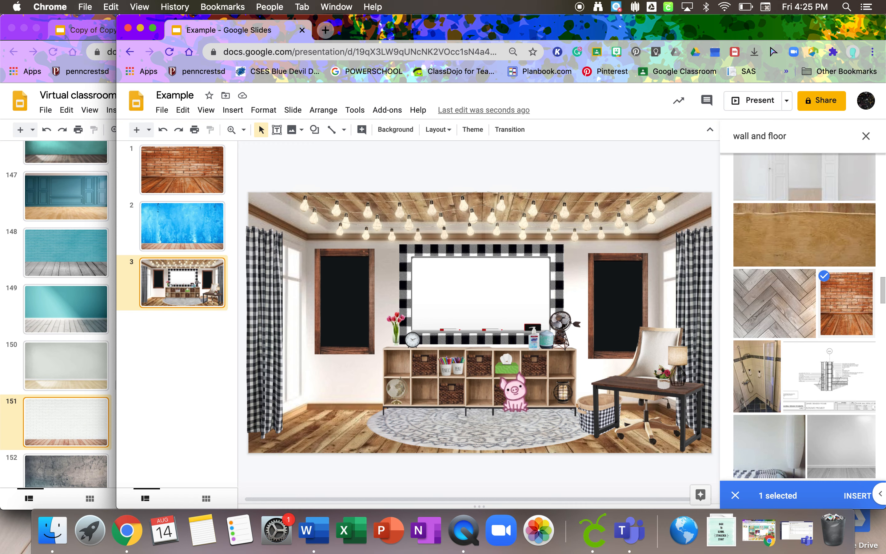
{"action": "left_click_drag", "start_coordinate": [512, 390], "coordinate": [665, 373]}
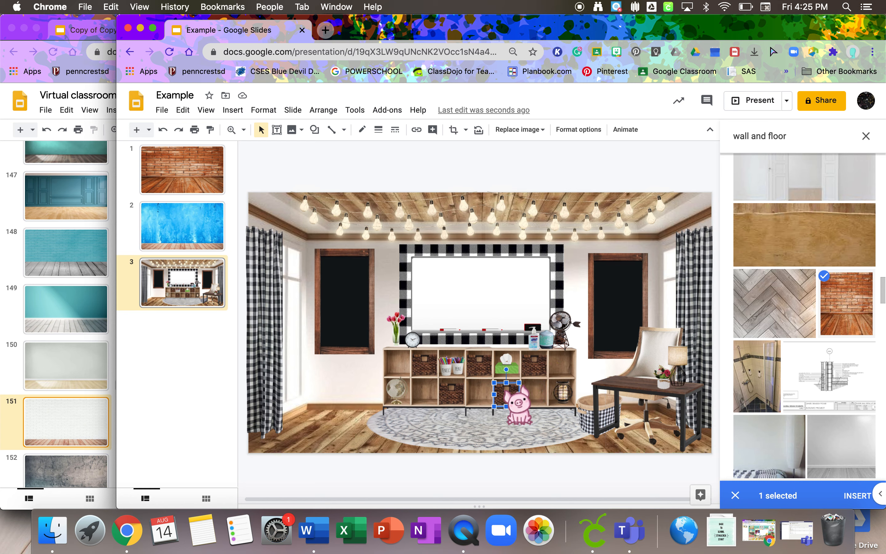
{"action": "left_click_drag", "start_coordinate": [507, 396], "coordinate": [424, 376]}
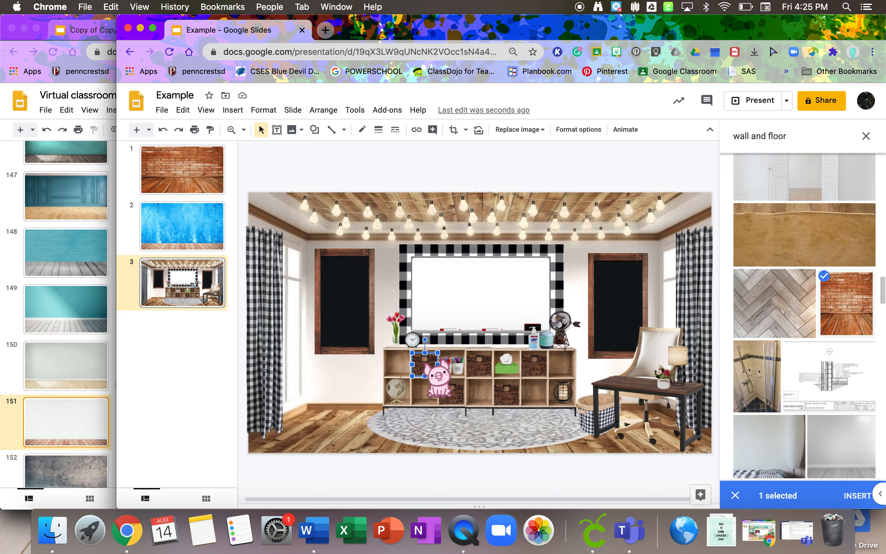
{"action": "left_click_drag", "start_coordinate": [432, 370], "coordinate": [365, 396]}
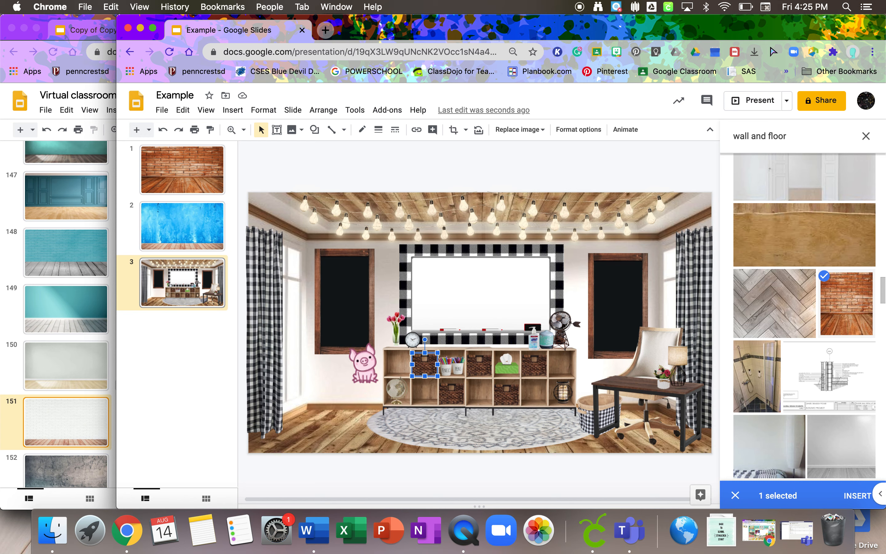
{"action": "left_click_drag", "start_coordinate": [362, 362], "coordinate": [481, 362]}
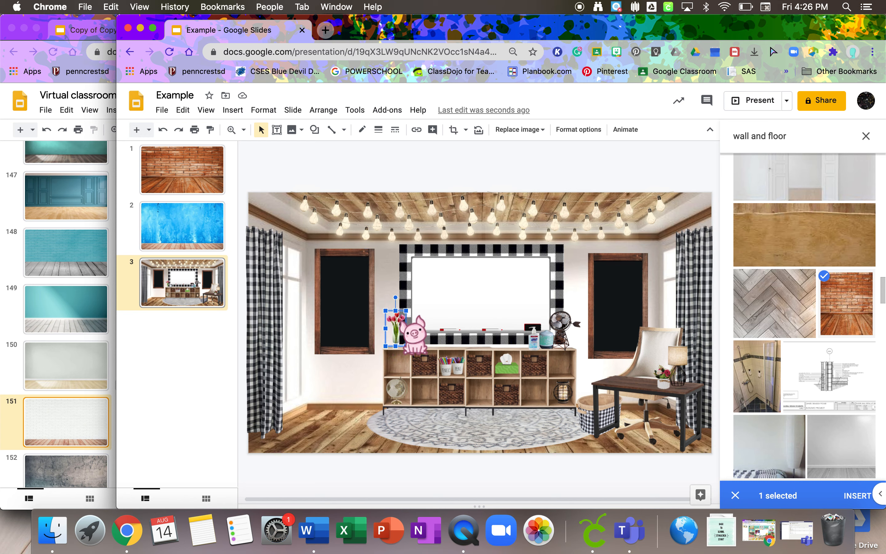
{"action": "left_click_drag", "start_coordinate": [407, 330], "coordinate": [634, 297]}
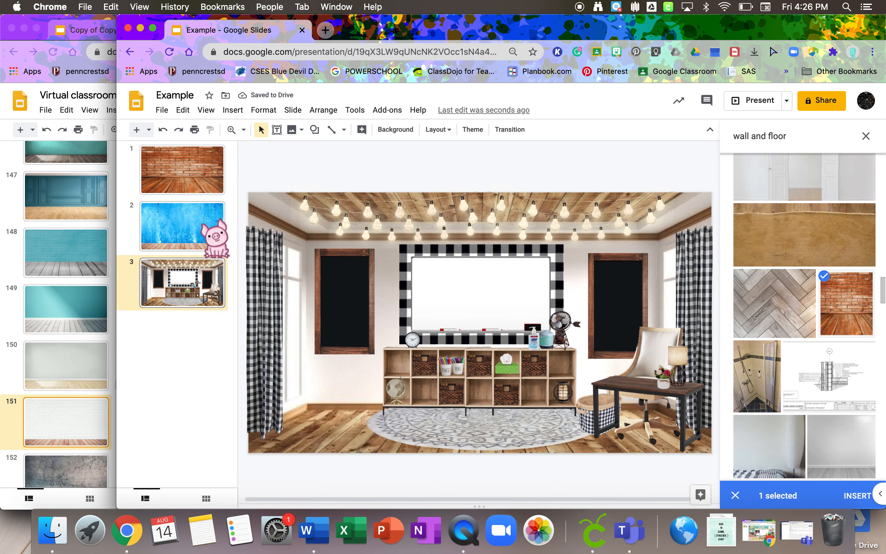
- Return through slide 2 to slide 1 with the brick wall
{"action": "left_click", "coordinate": [183, 226]}
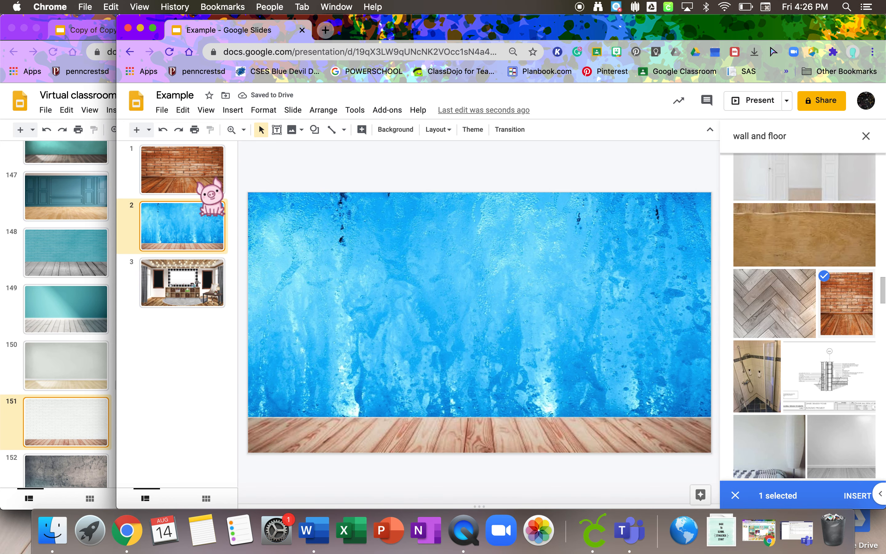
{"action": "left_click", "coordinate": [182, 169]}
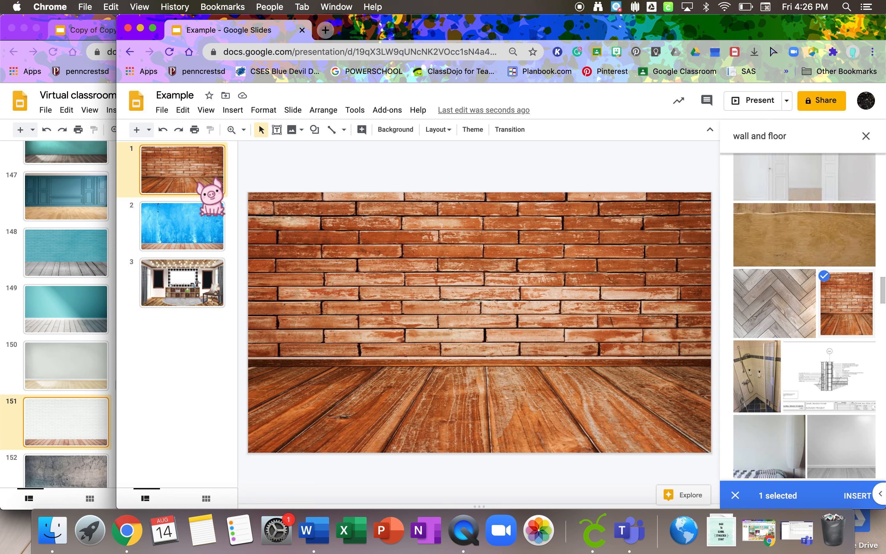